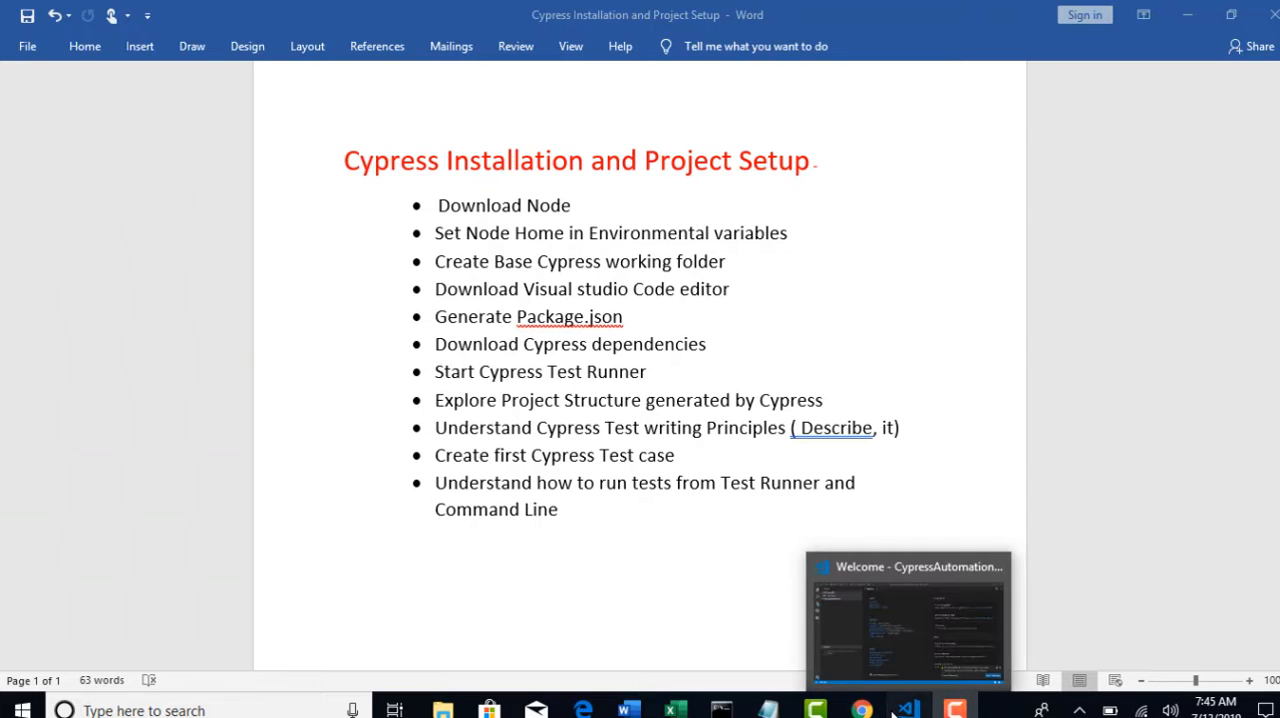
Bring the empty CypressAutomation workspace in VS Code to the front
click(905, 620)
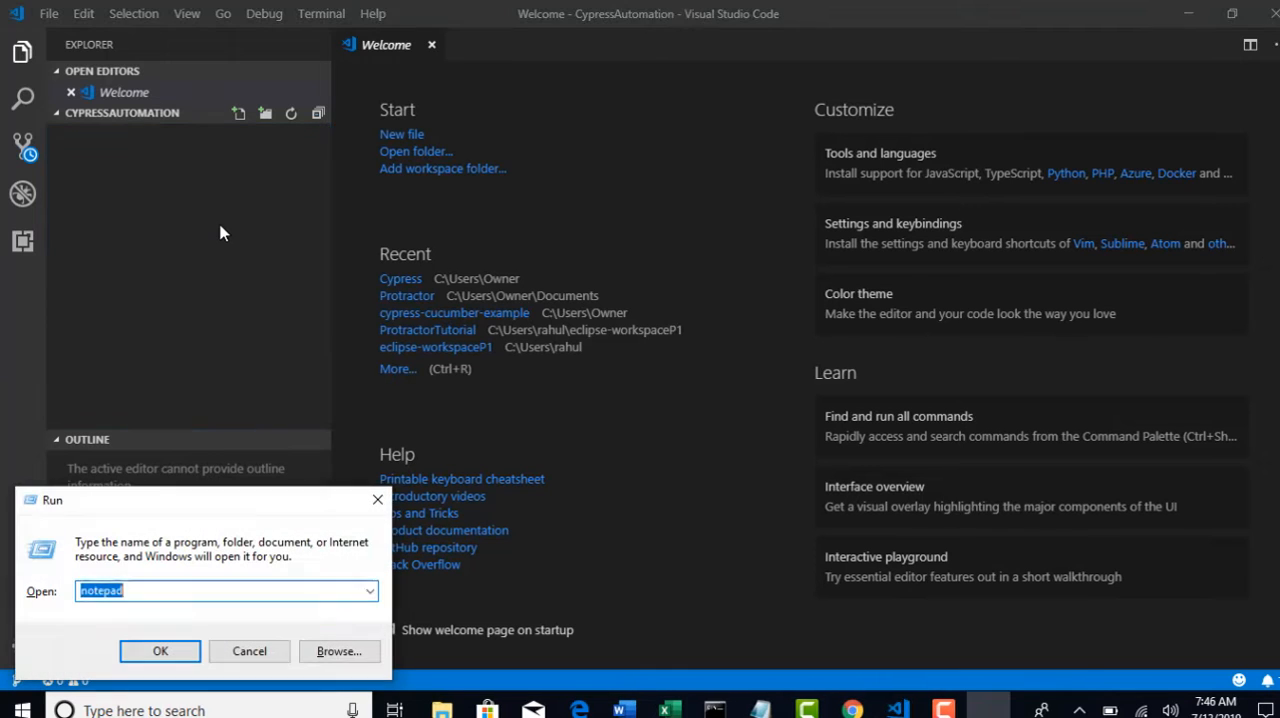
Write Notepad notes: package.json, cypress, npm install, then pom.xml and mvn
click(160, 651)
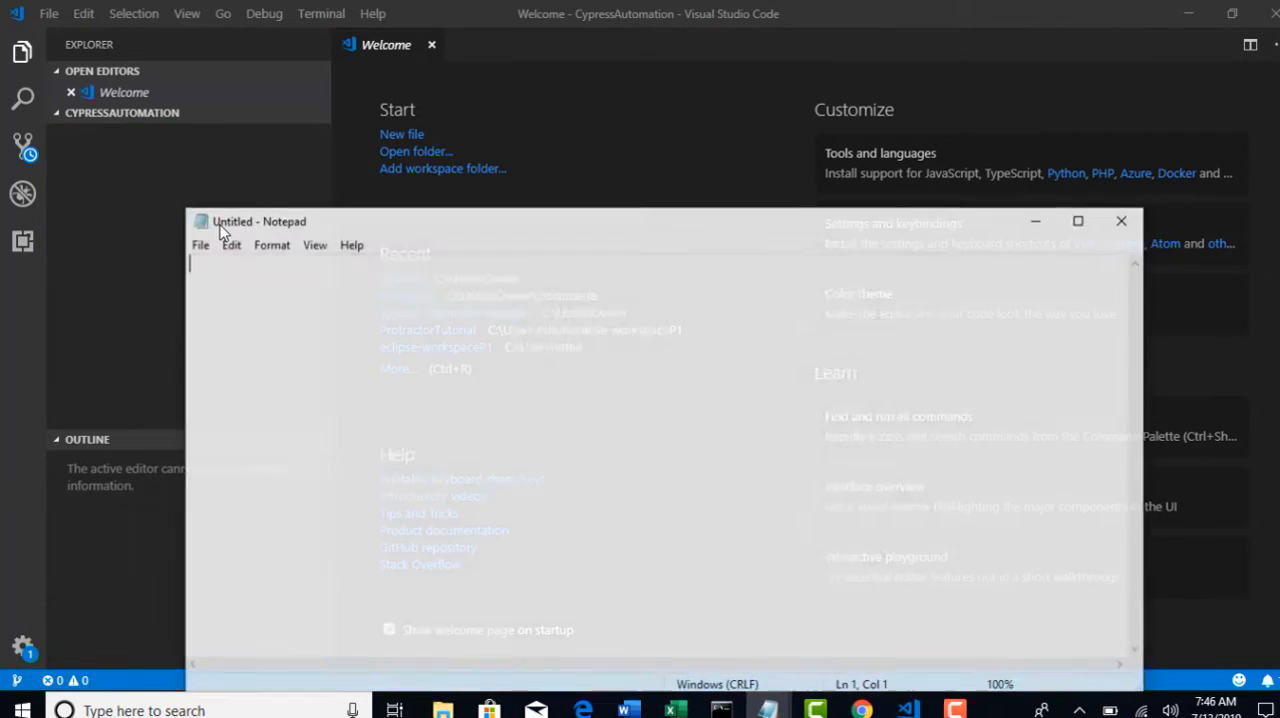
text(package.j)
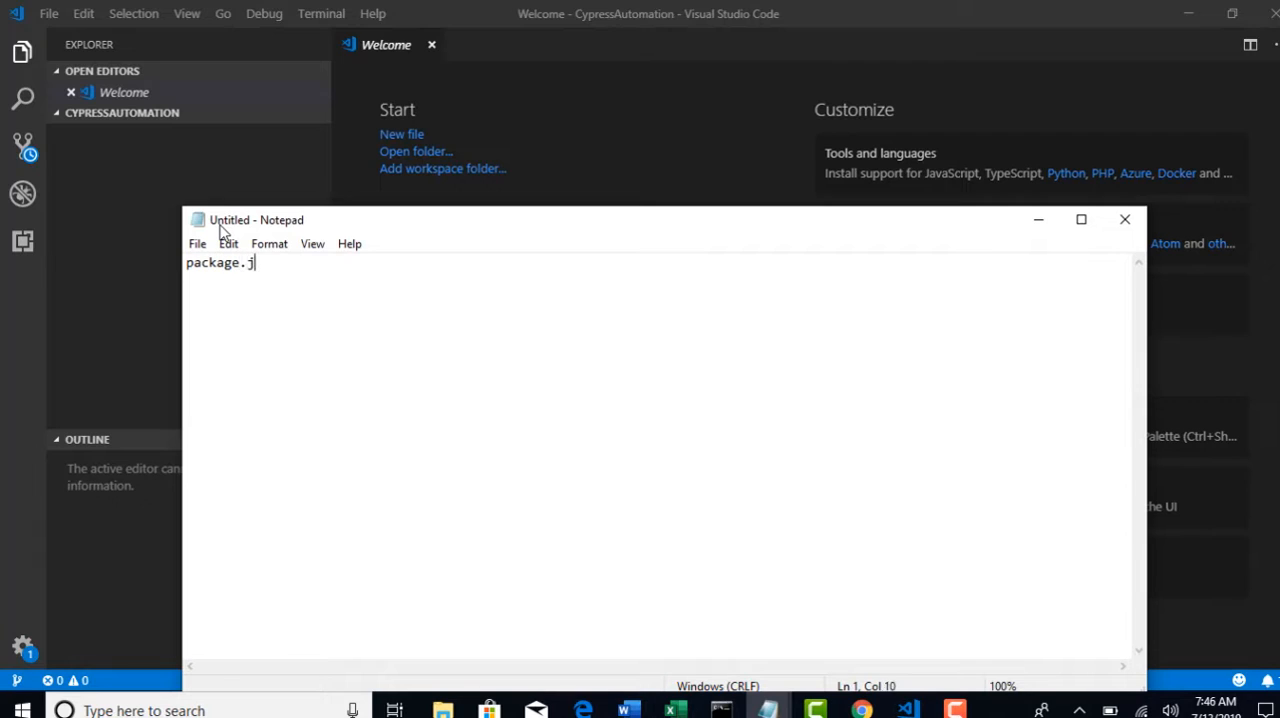
text(son)
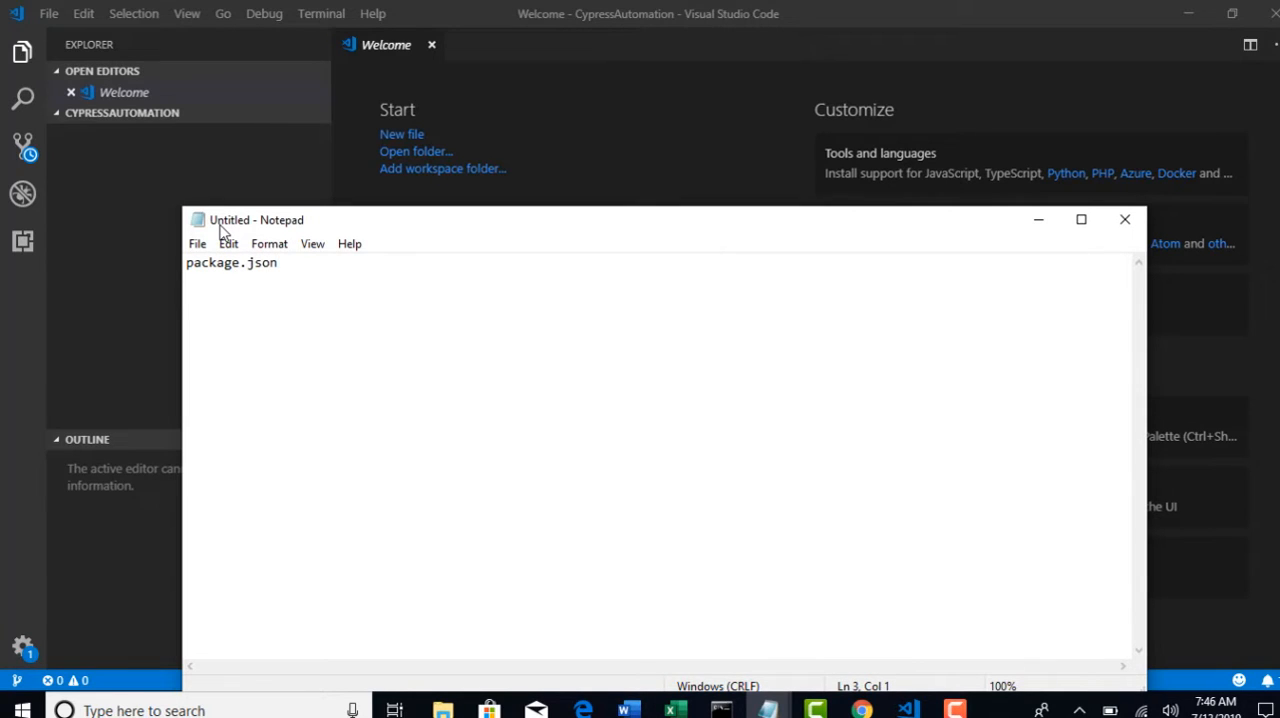
text(cypress)
text(n)
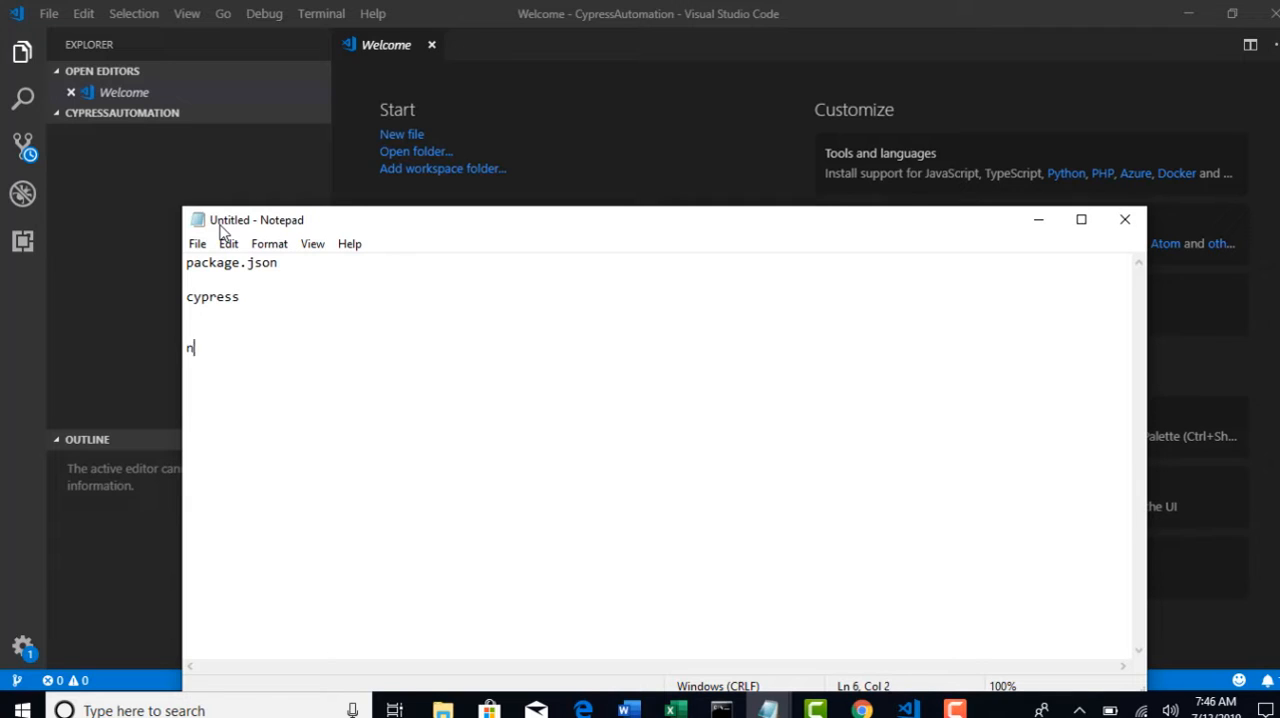
text(pm in)
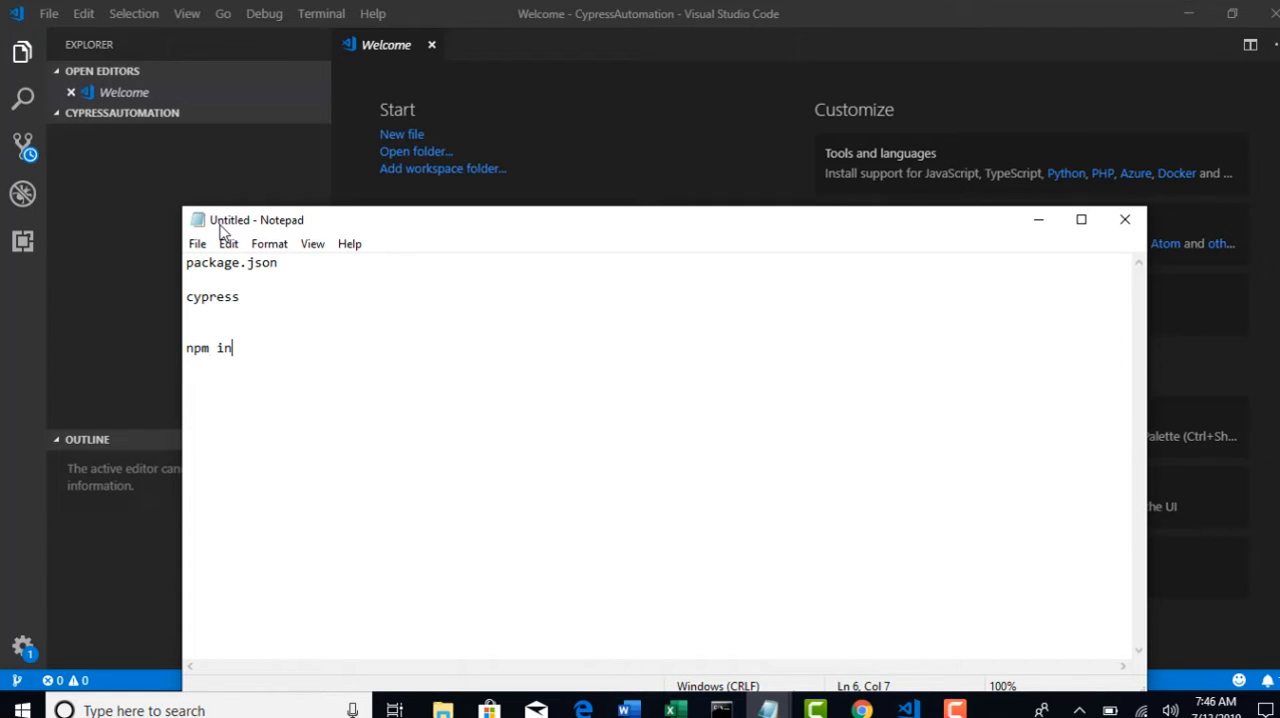
text(stall)
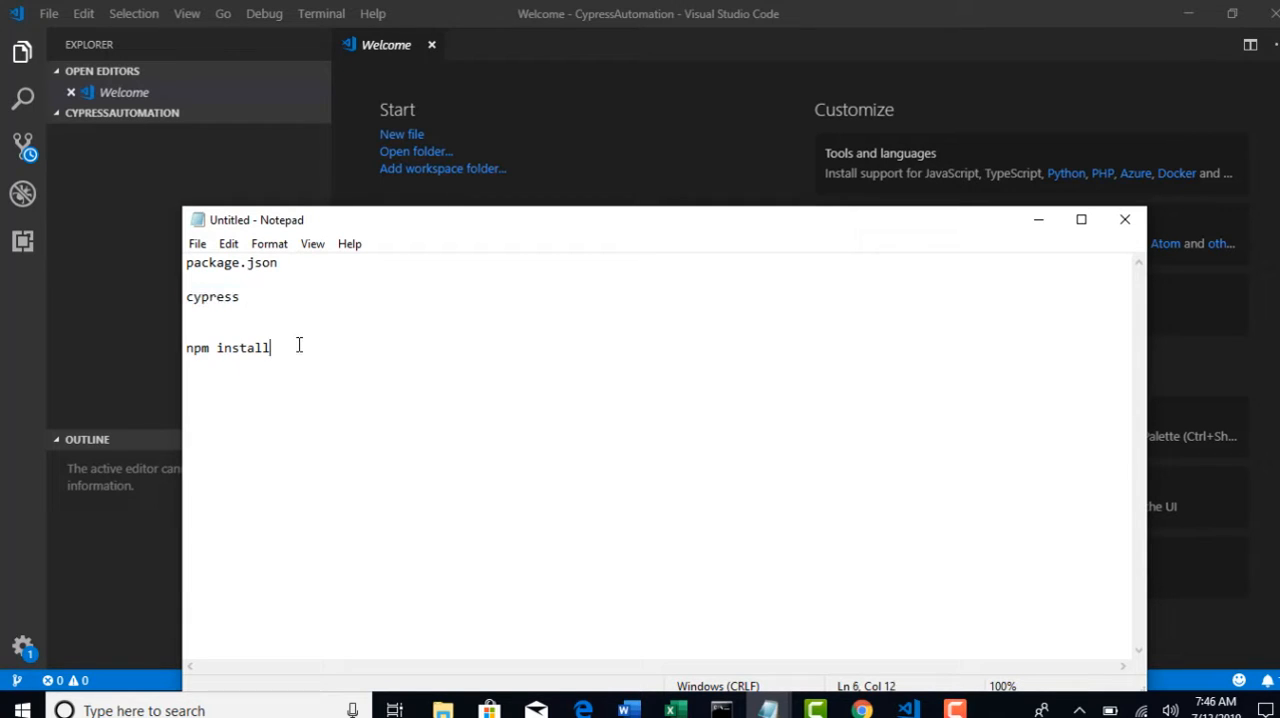
key(enter)
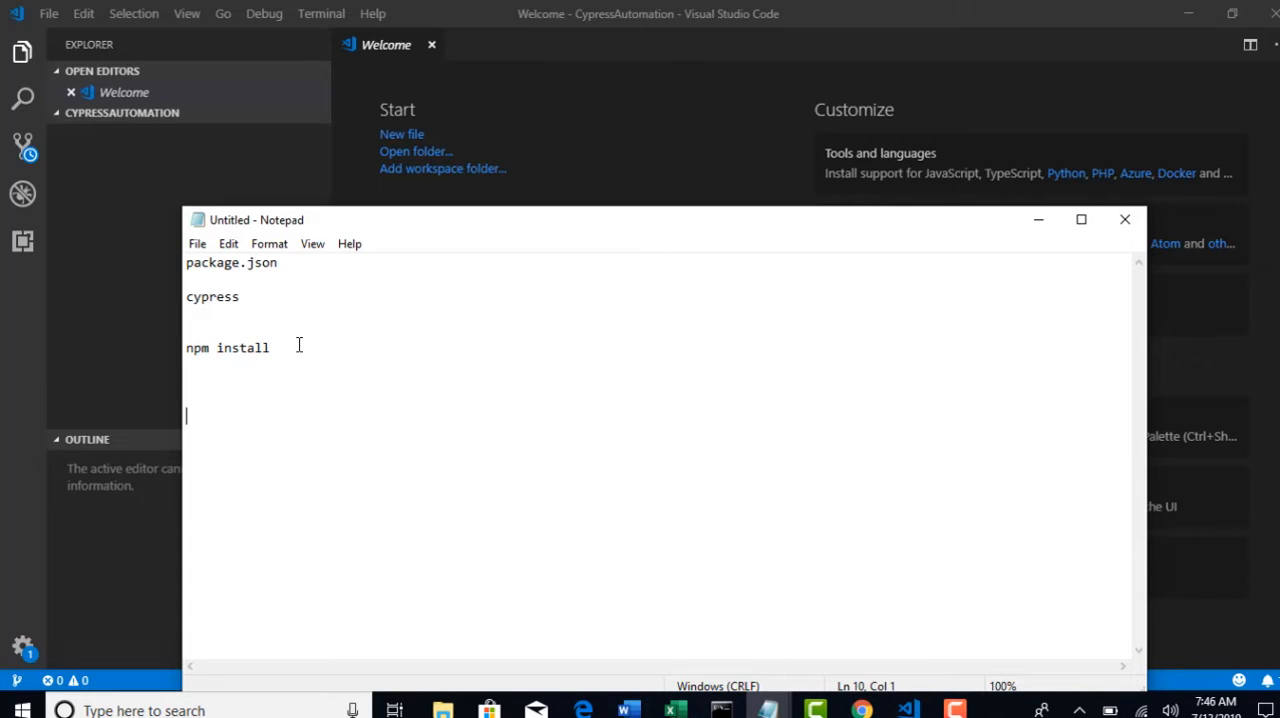
text(pOm)
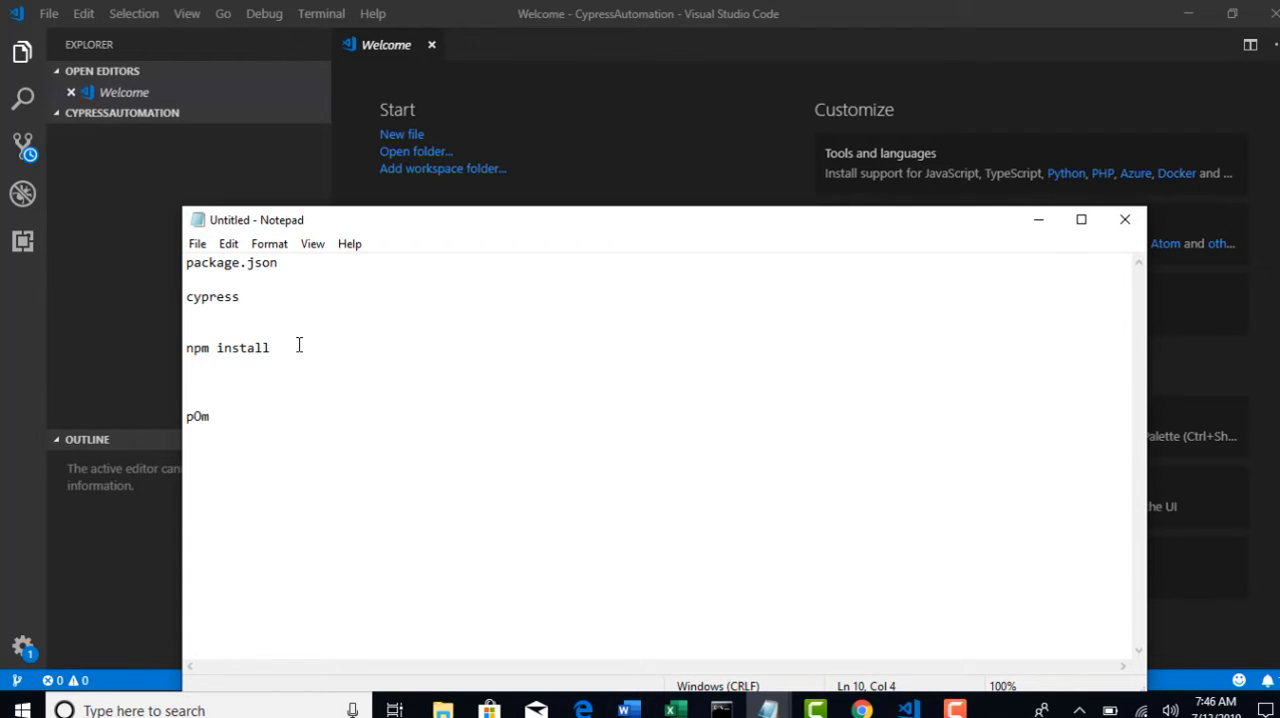
text(pom.xml)
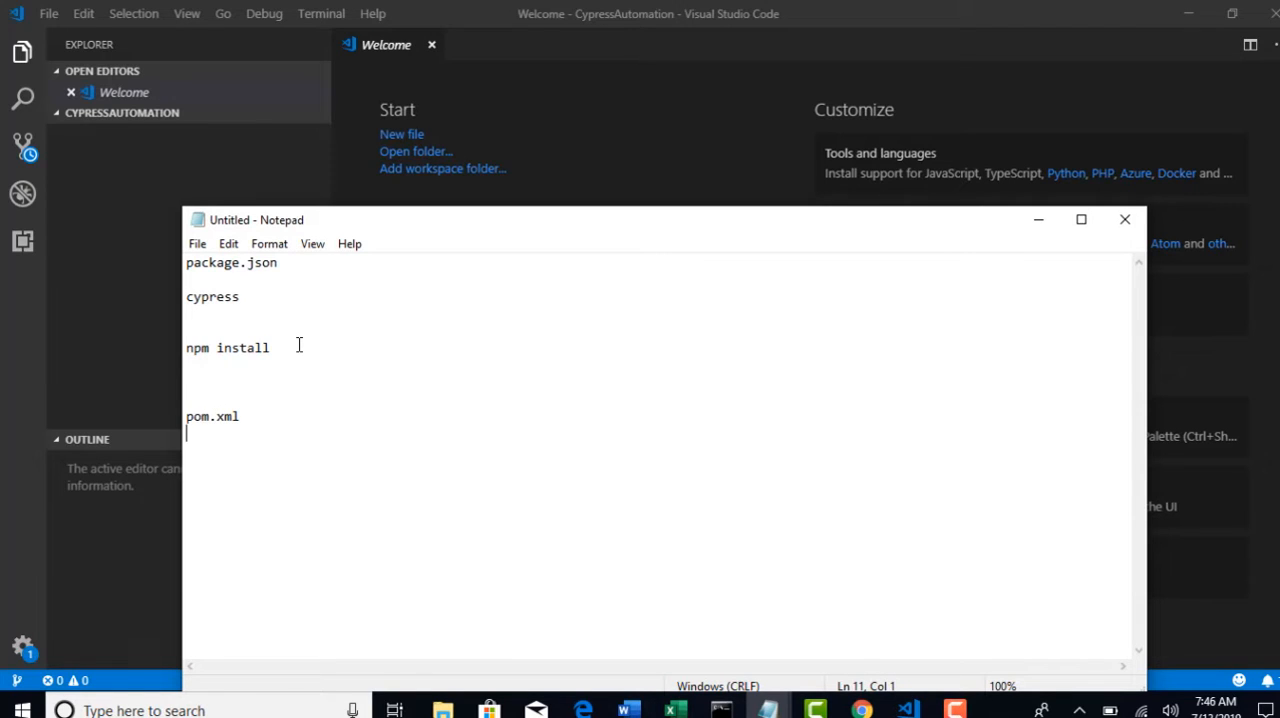
text(mv)
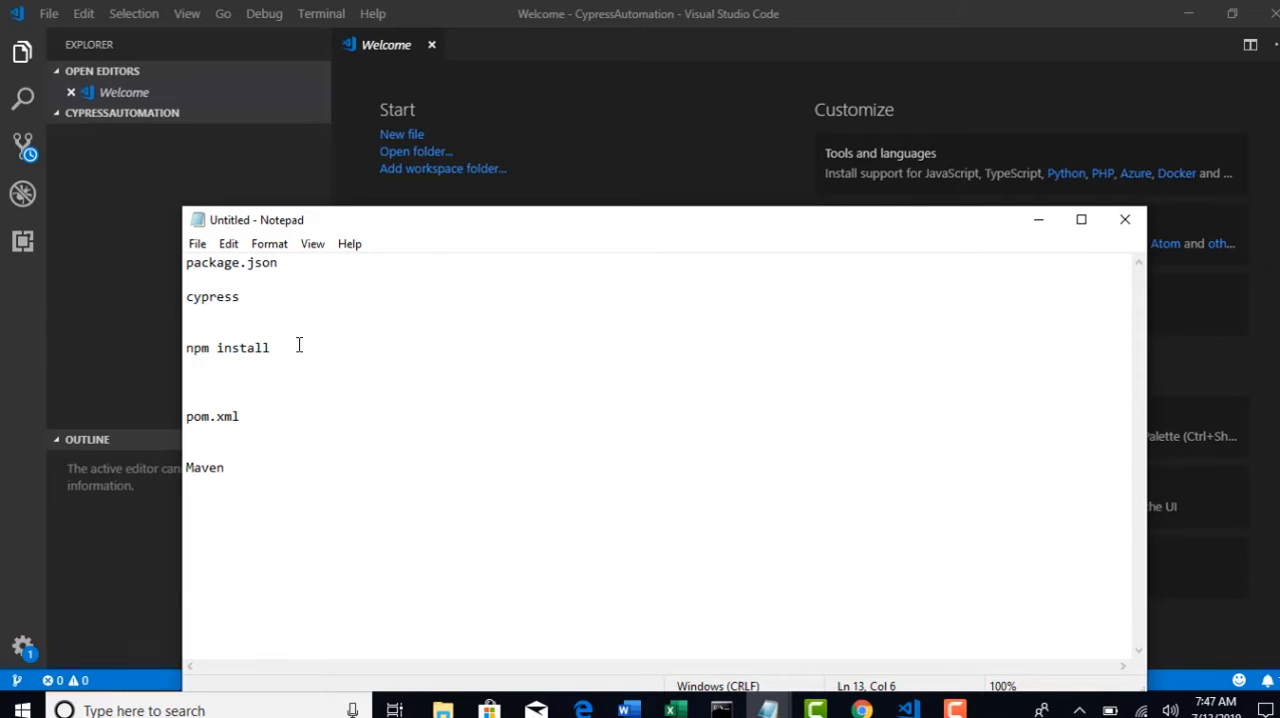
Highlight pom.xml, npm install and package.json in the notes
double_click(190, 416)
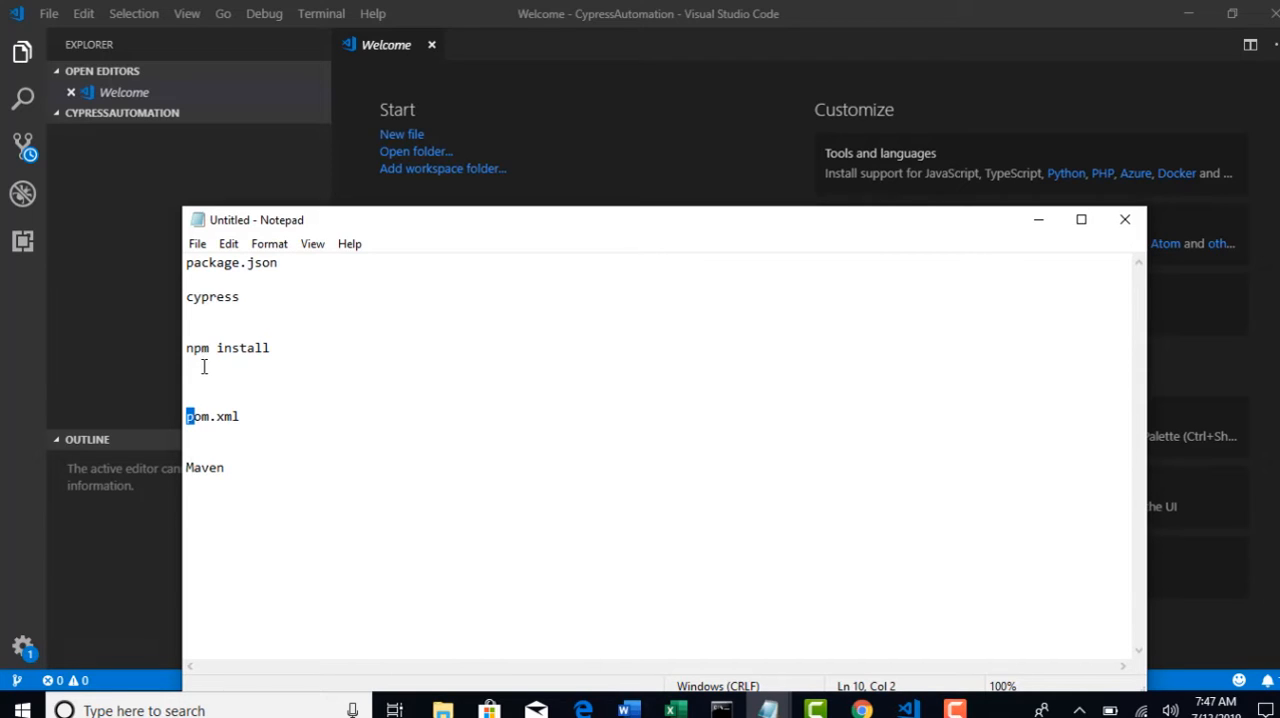
double_click(231, 262)
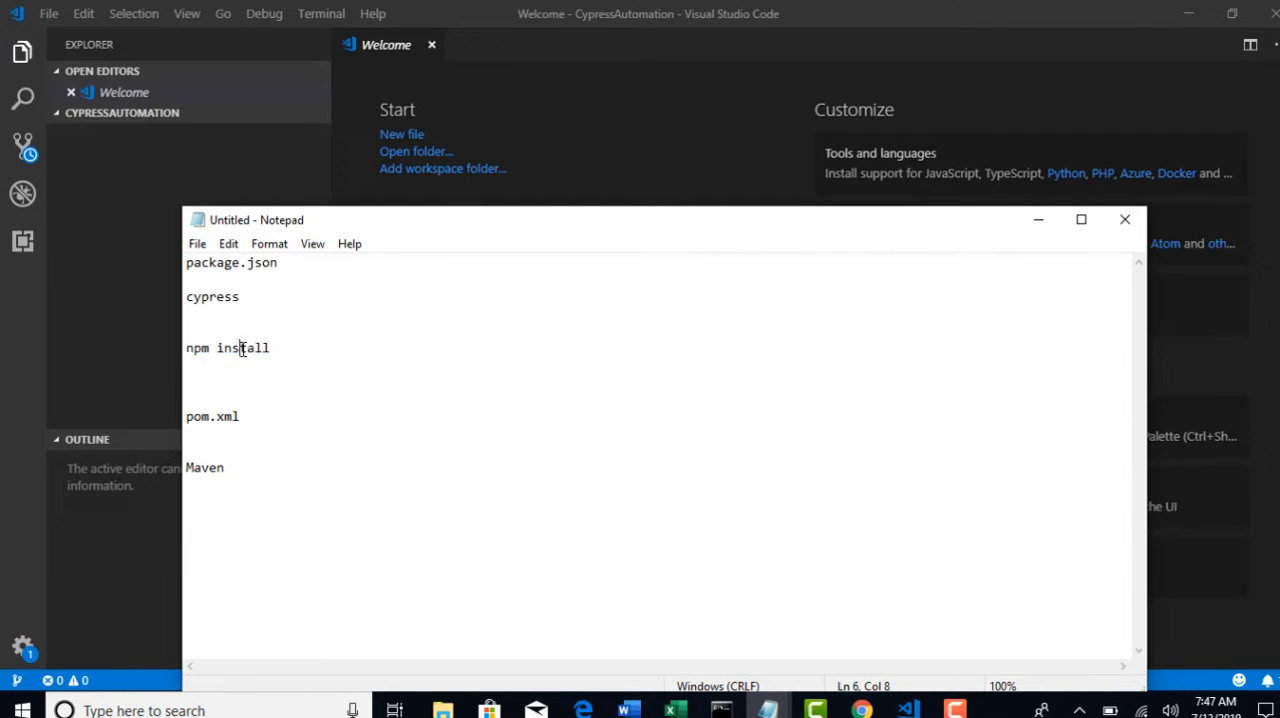
double_click(242, 348)
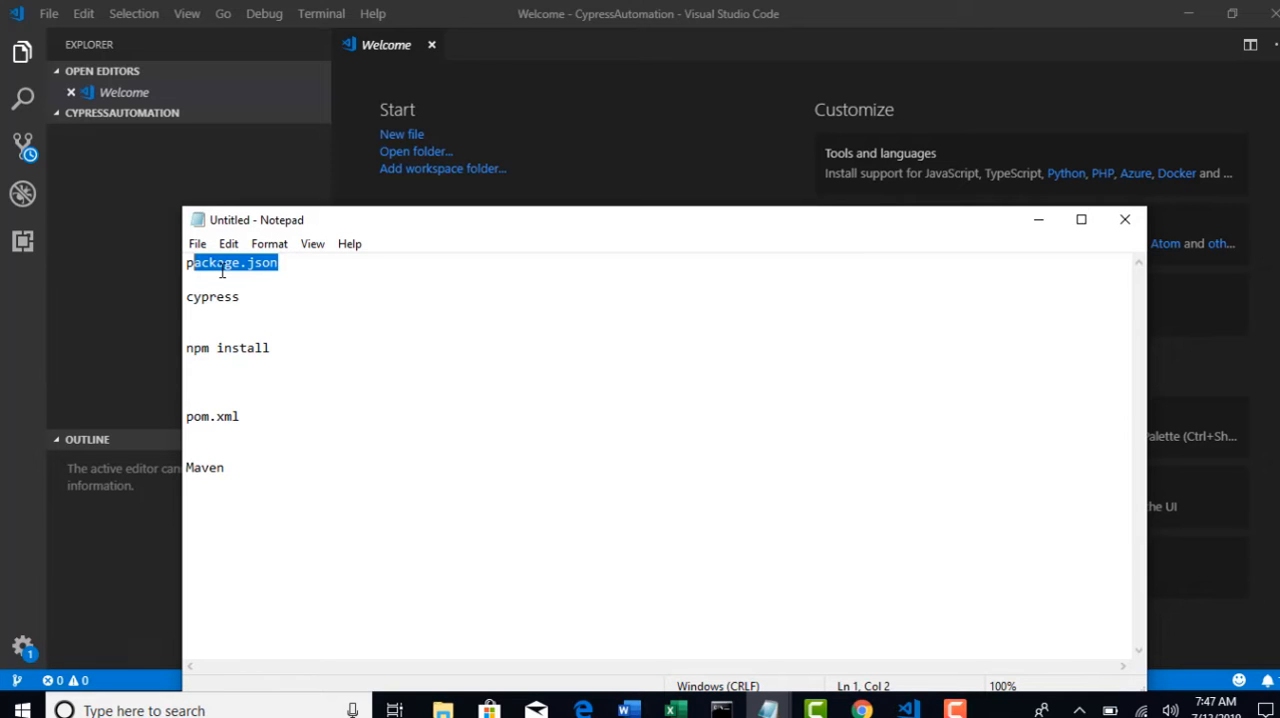
mouse_move(1038, 219)
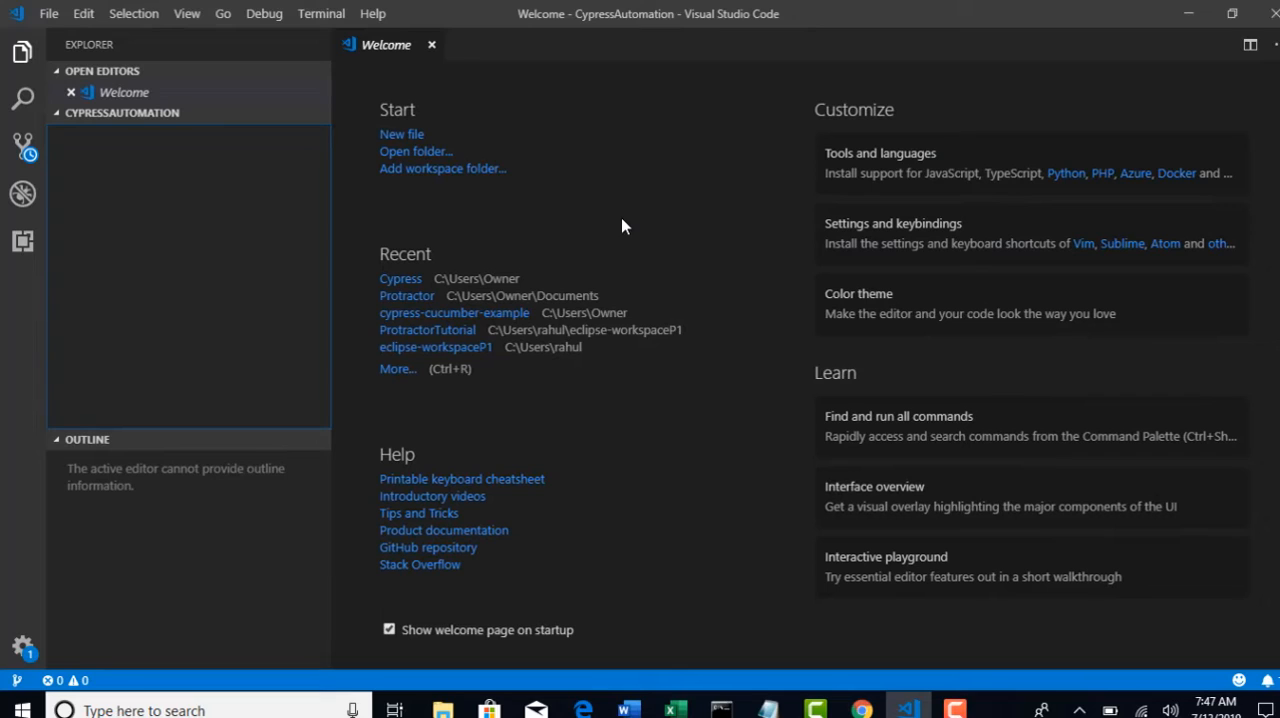
mouse_move(583, 215)
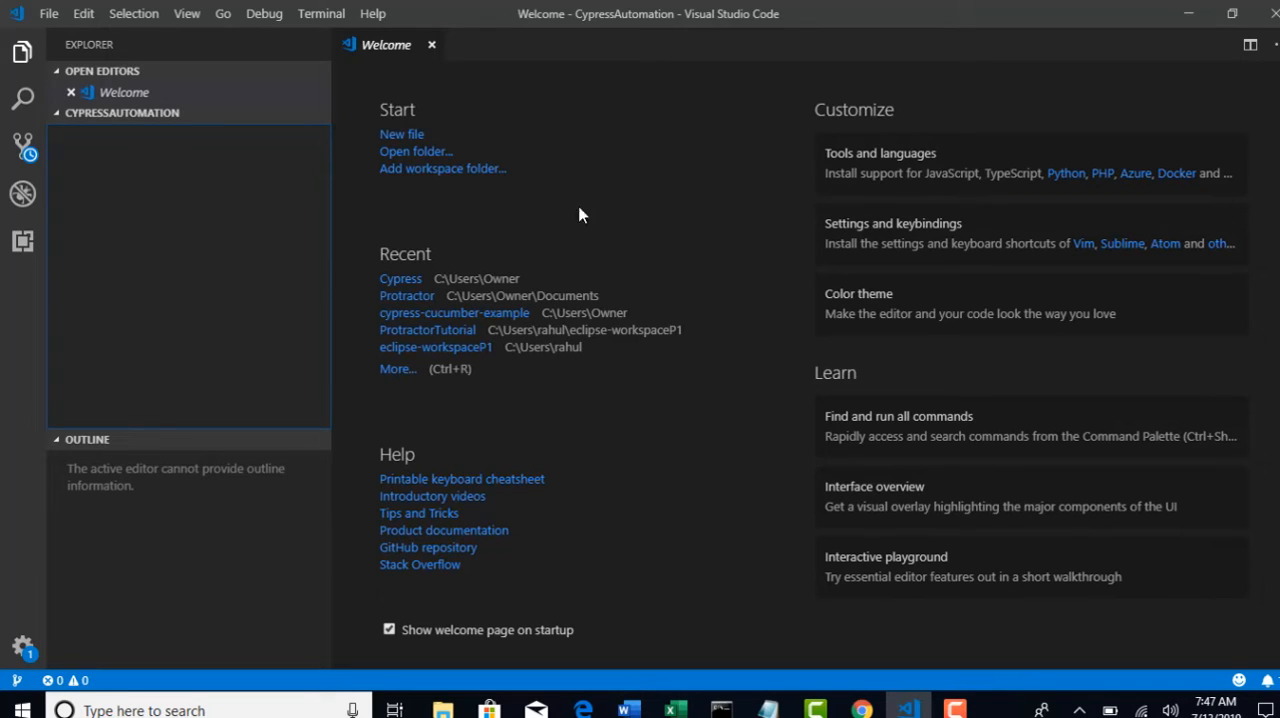
mouse_move(58, 122)
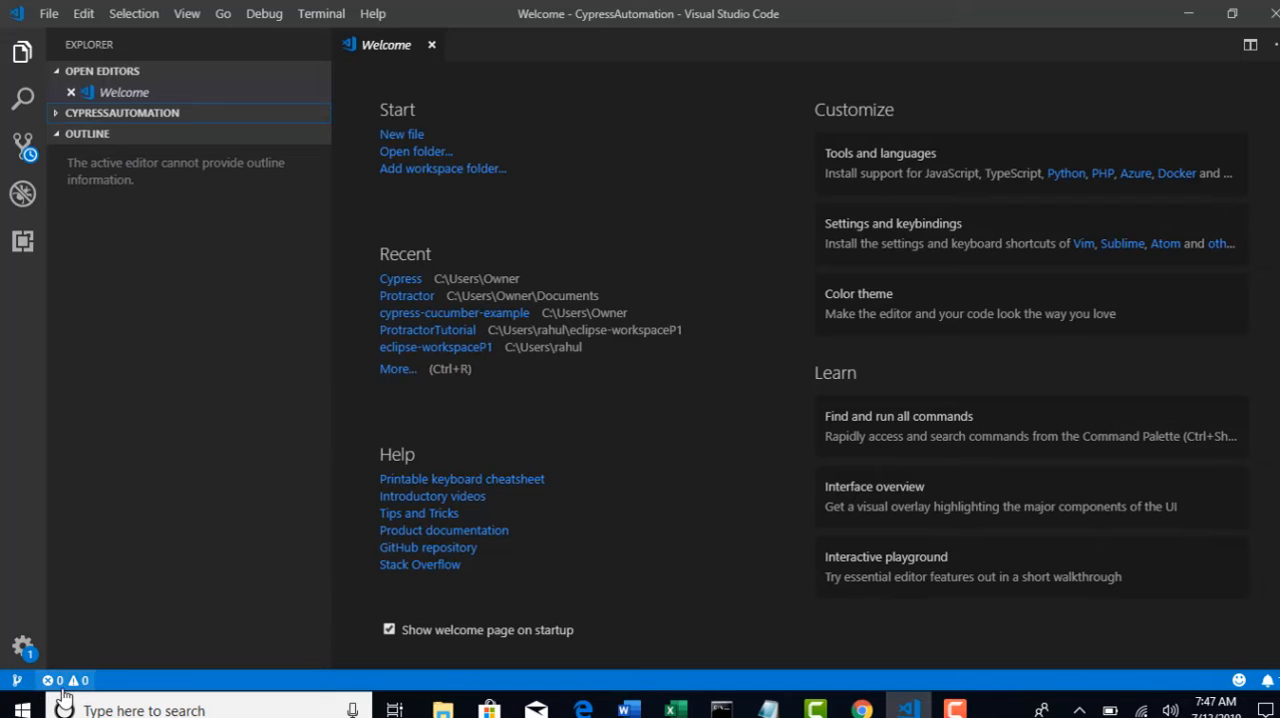
mouse_move(65, 680)
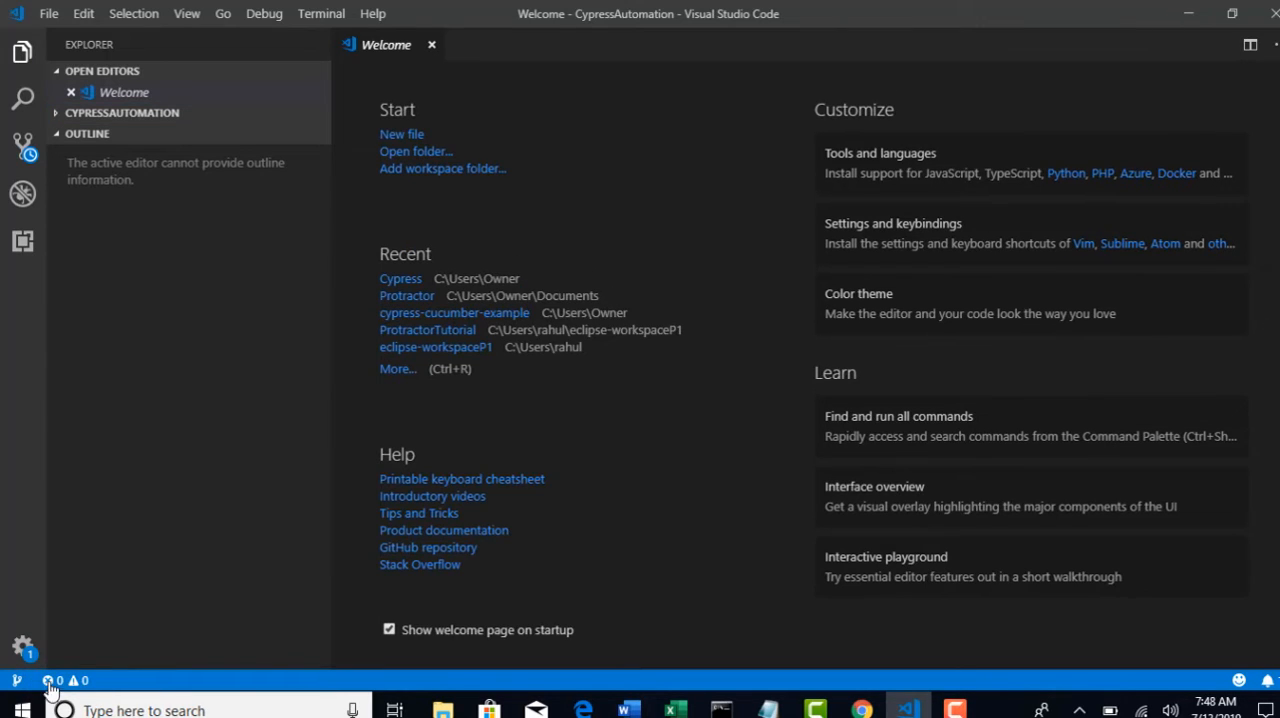
Open the status-bar problems report showing no workspace problems
click(48, 680)
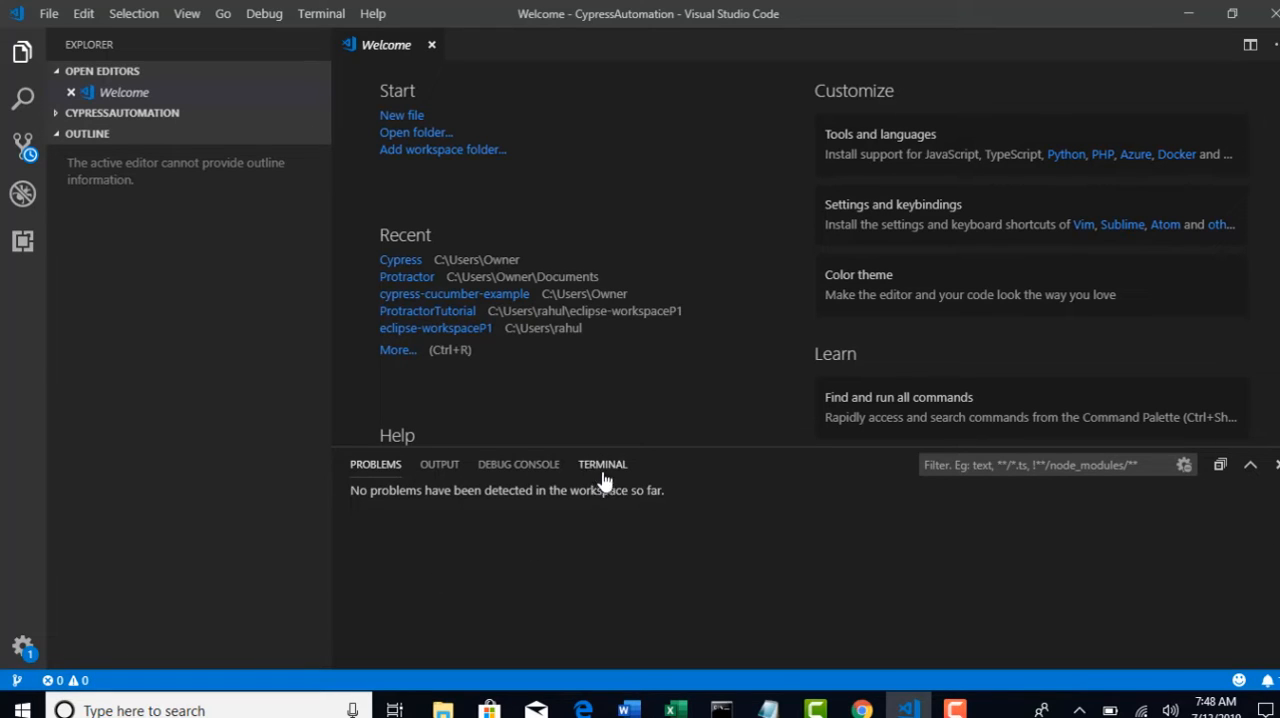
Switch the panel to the terminal and focus the CypressAutomation PowerShell prompt
click(602, 464)
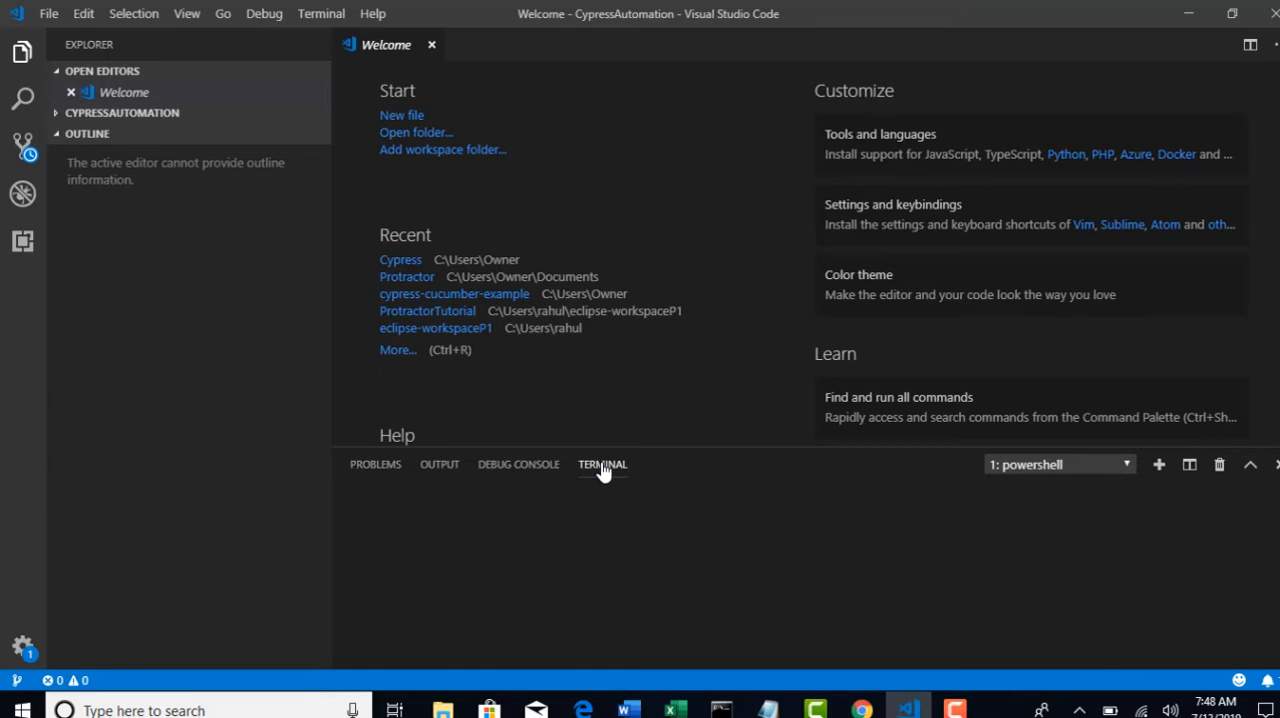
mouse_move(598, 476)
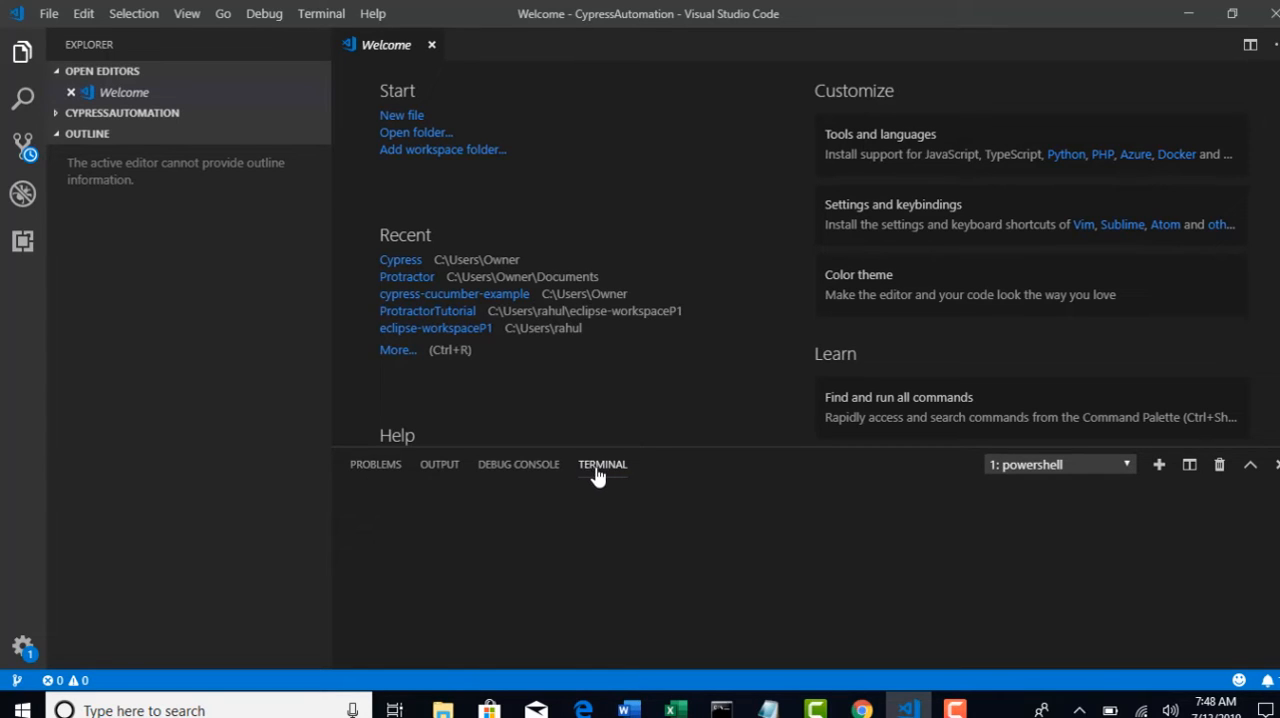
click(602, 464)
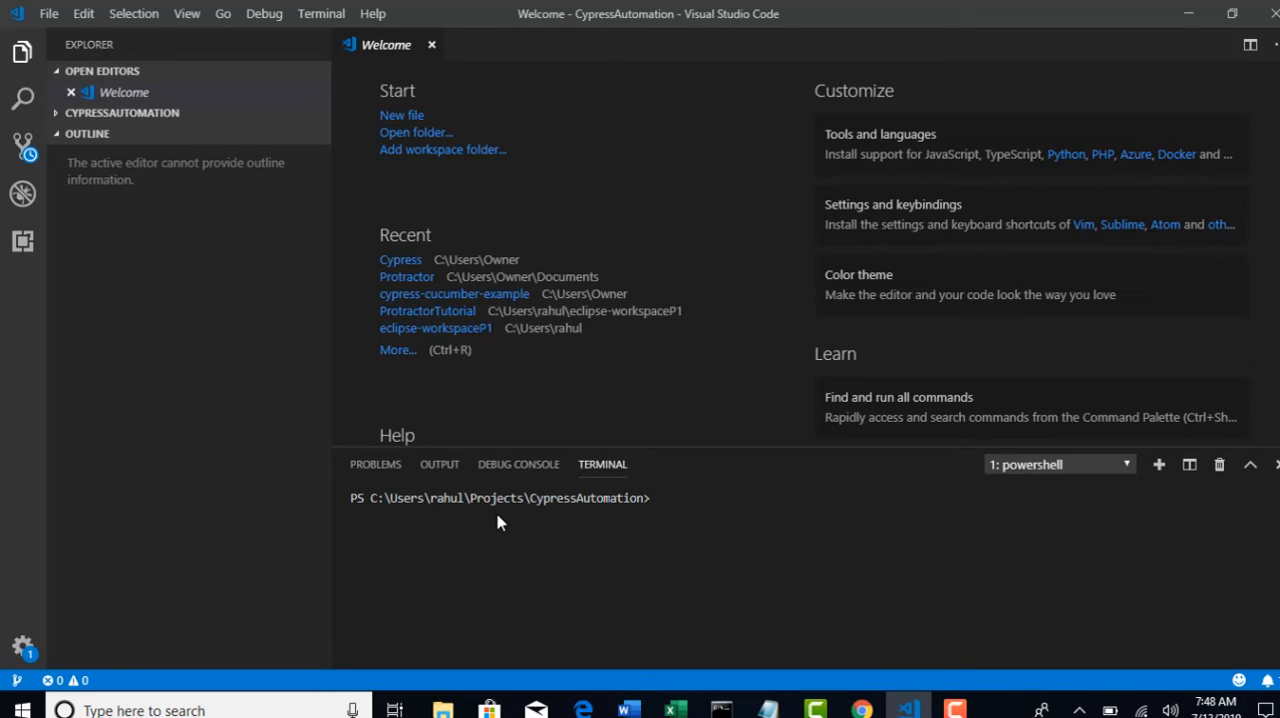
mouse_move(660, 508)
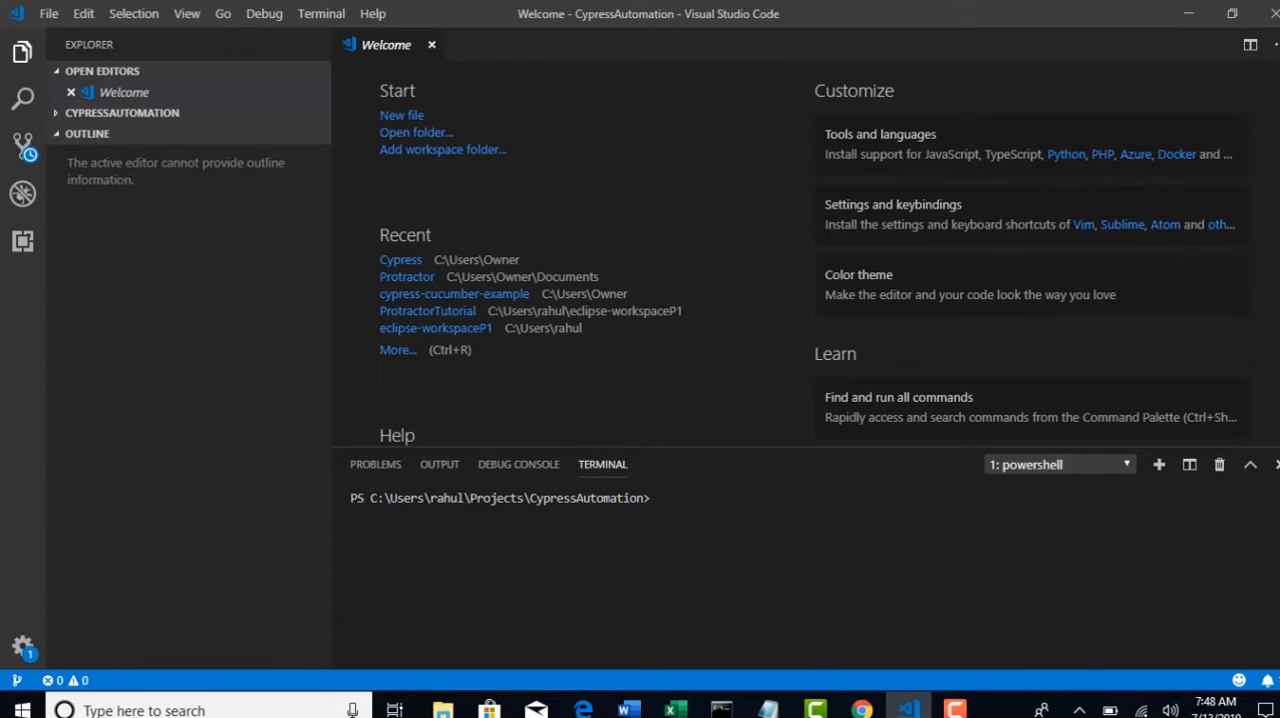
mouse_move(543, 618)
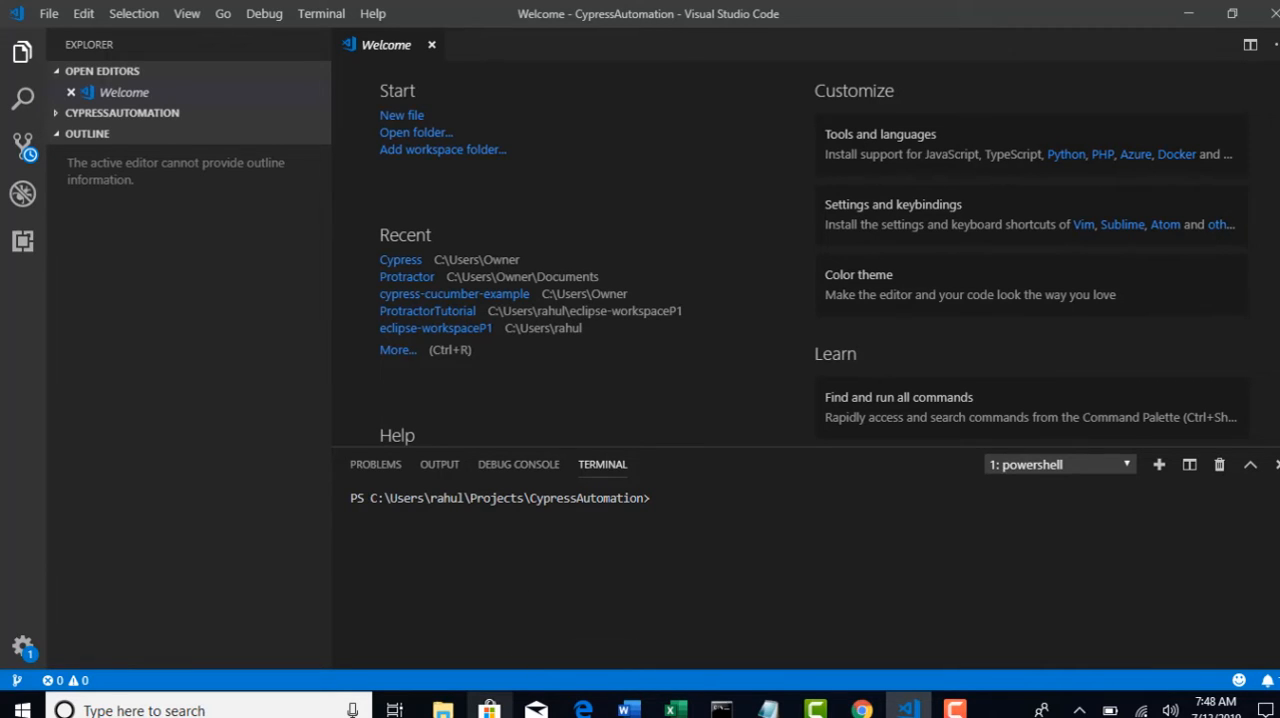
mouse_move(489, 708)
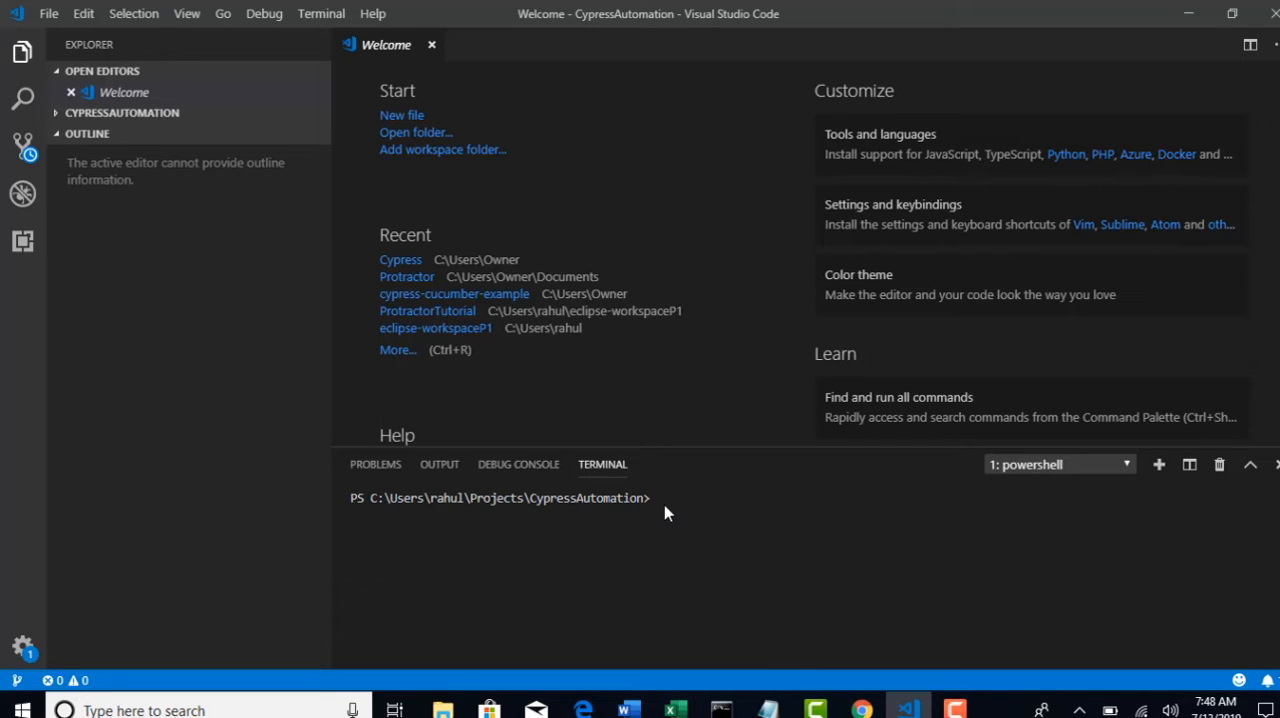
click(658, 497)
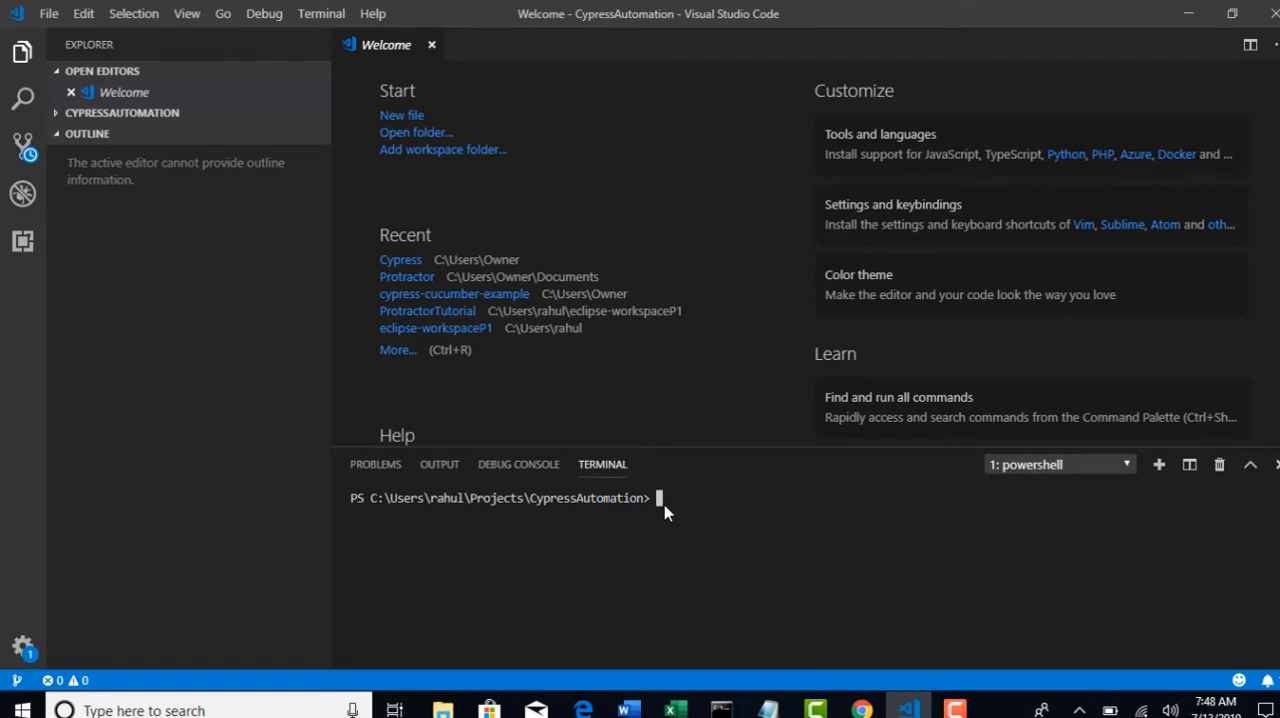
Run npm init with package name automation, author RahulShetty, defaults, confirming yes
text(npm in)
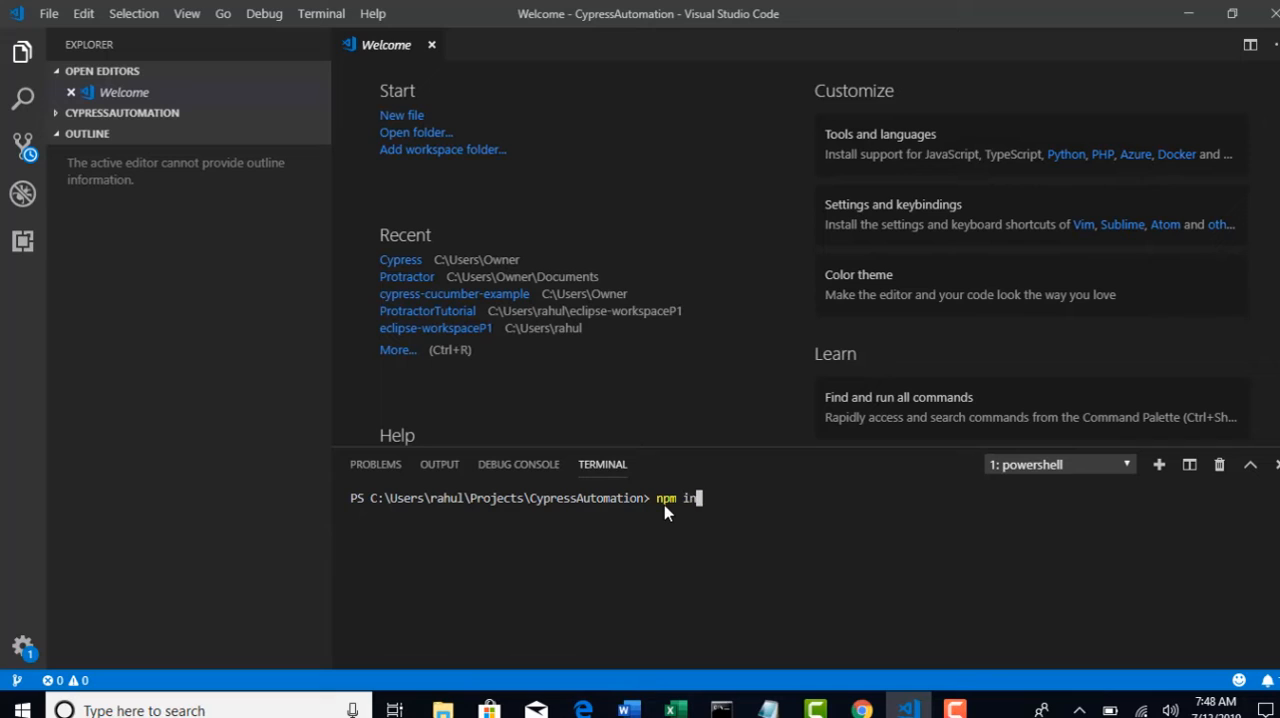
text(it)
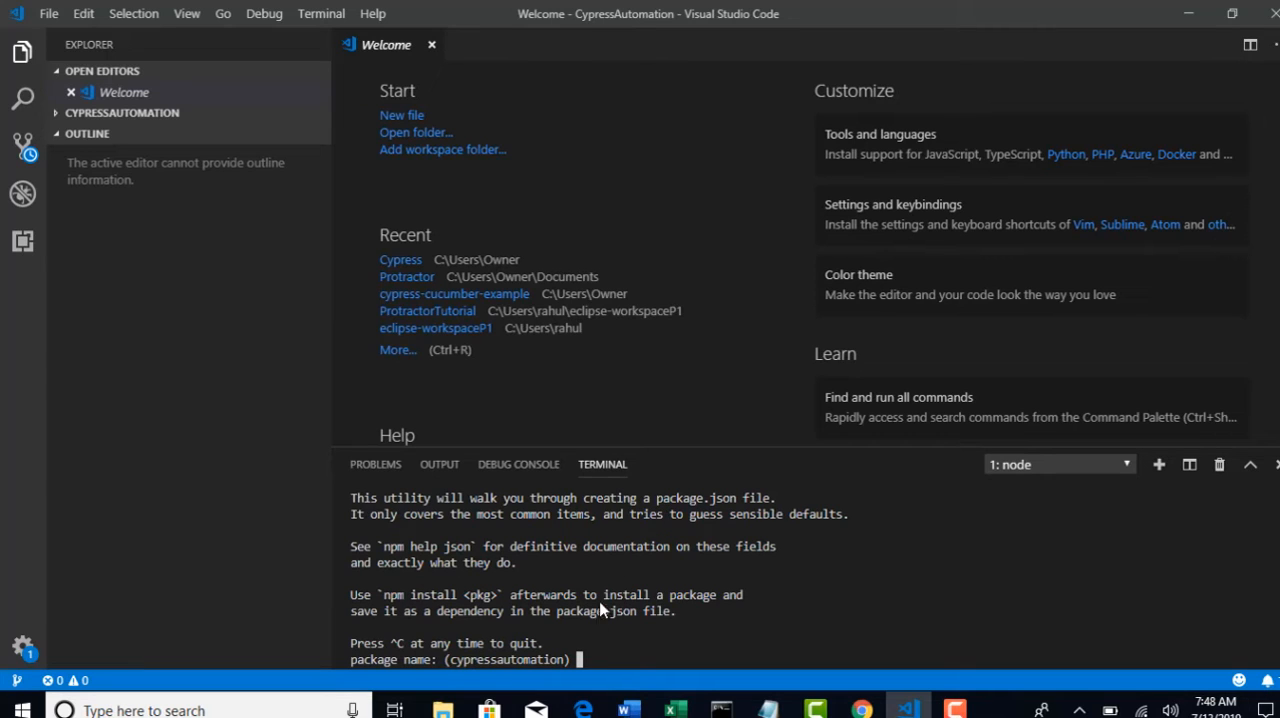
mouse_move(445, 668)
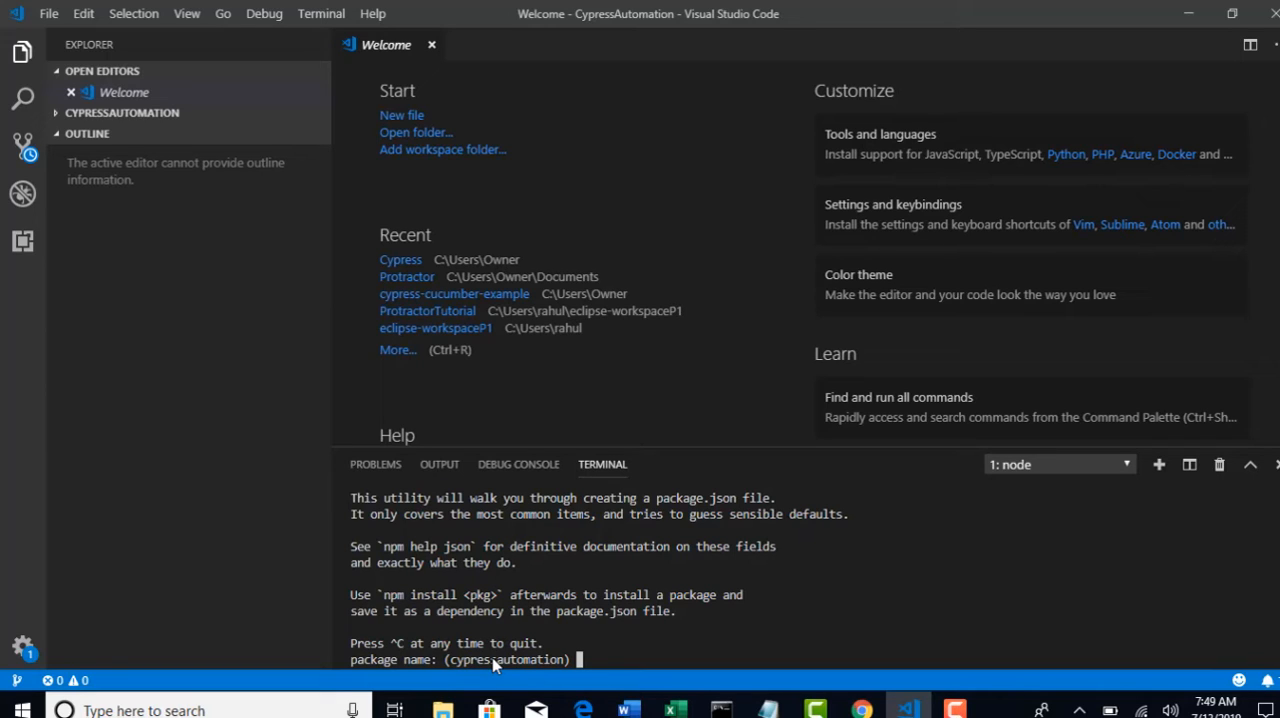
text(Auto)
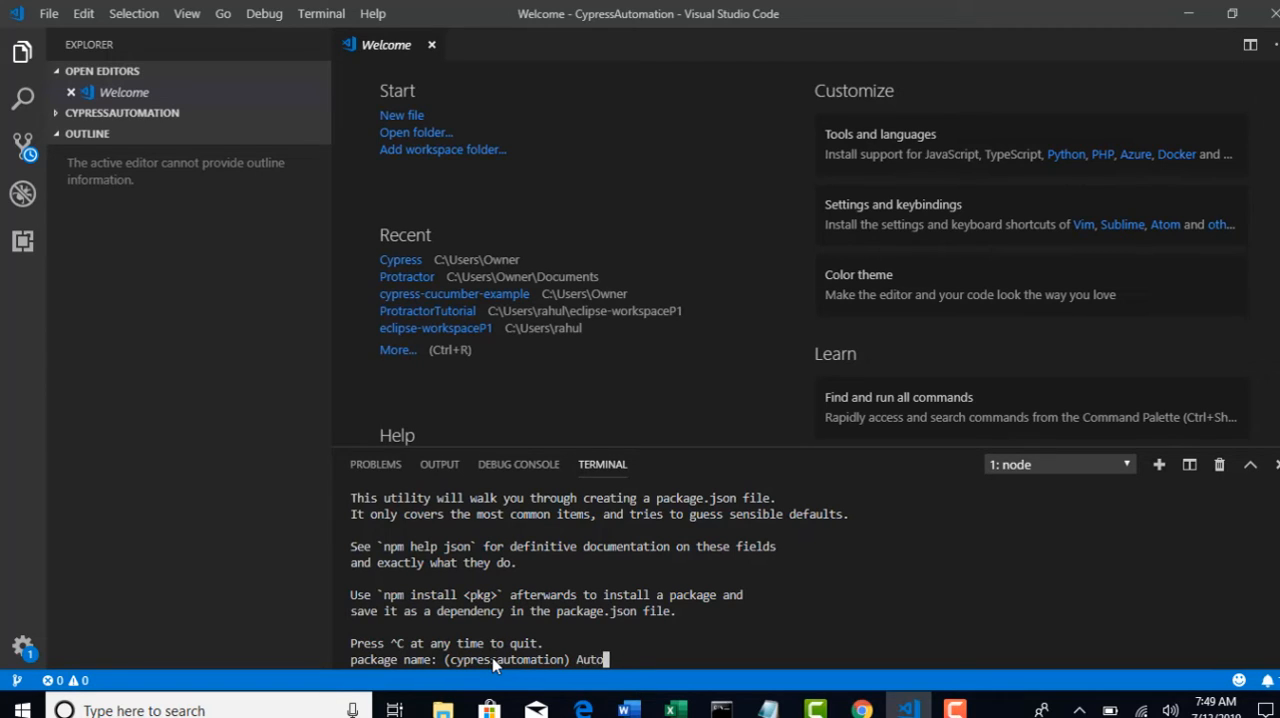
key(enter)
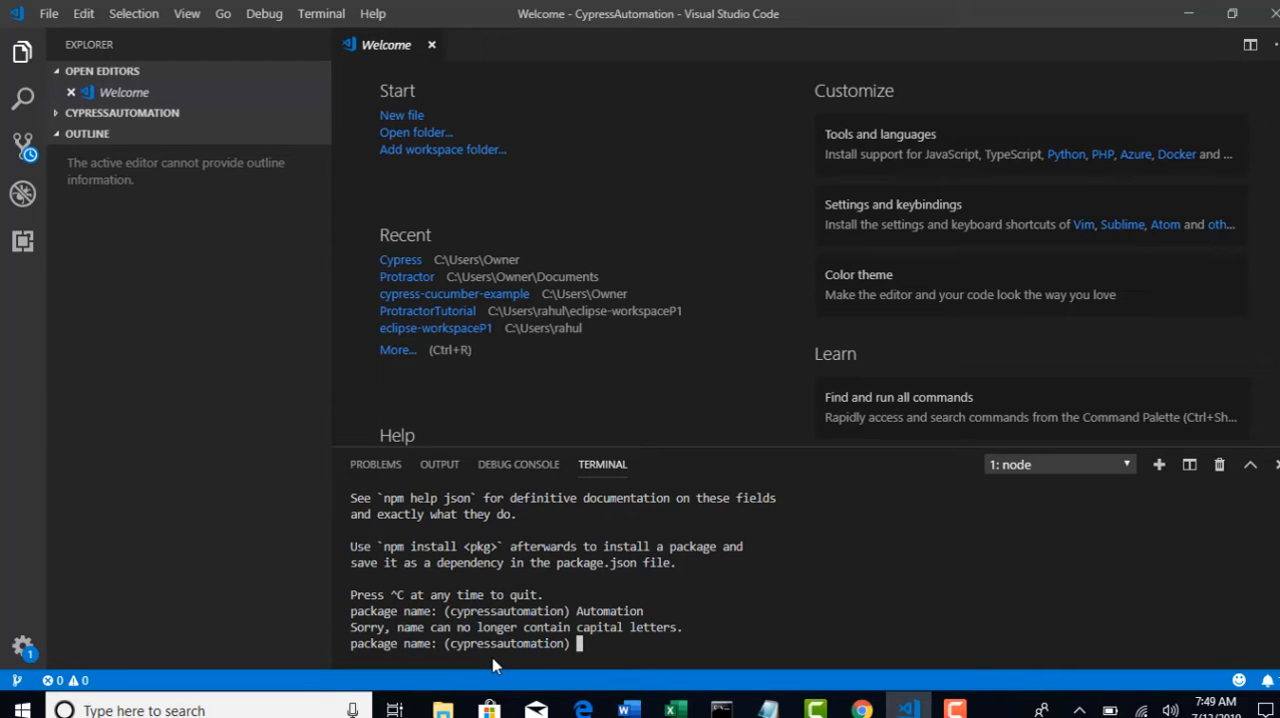
text(auto)
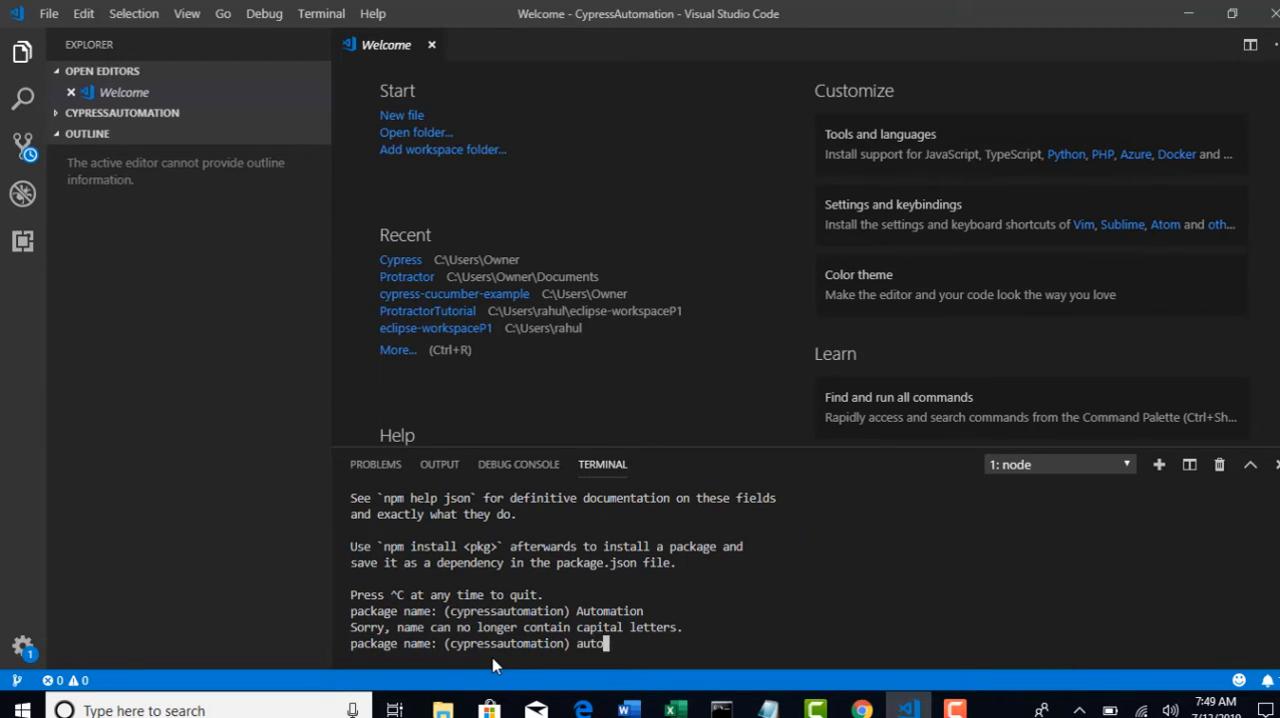
text(mation)
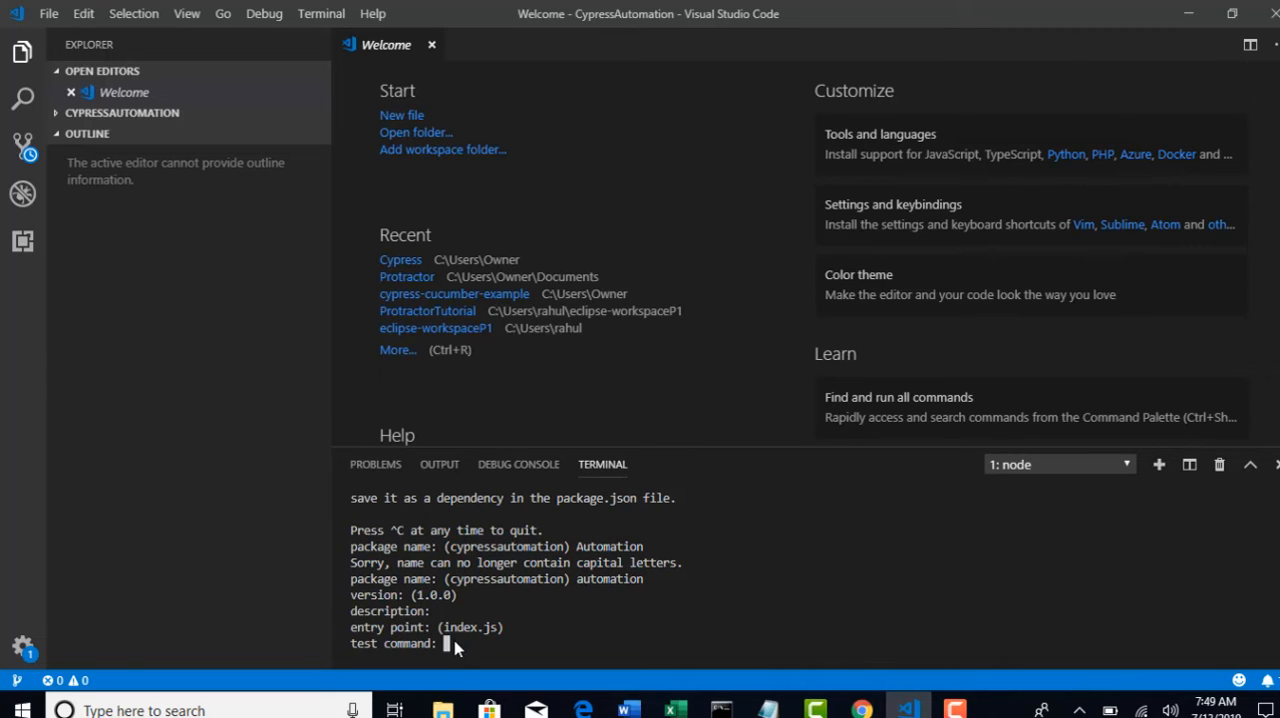
mouse_move(478, 615)
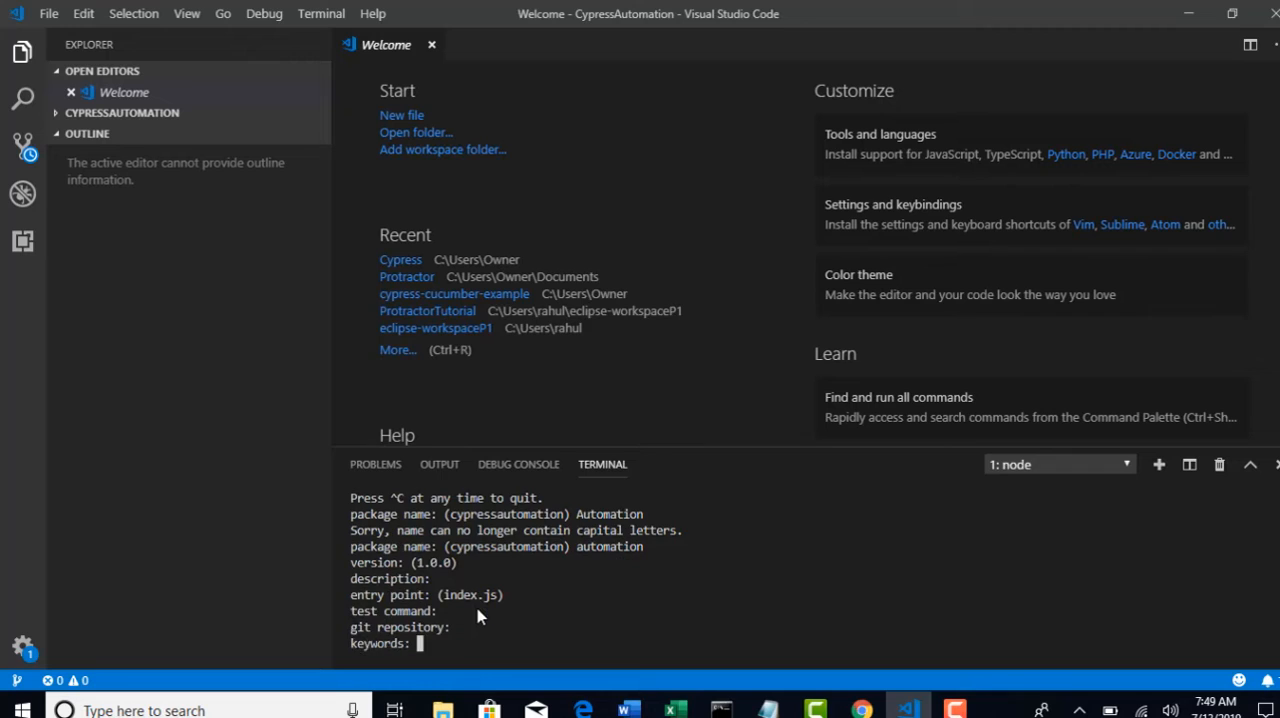
key(enter)
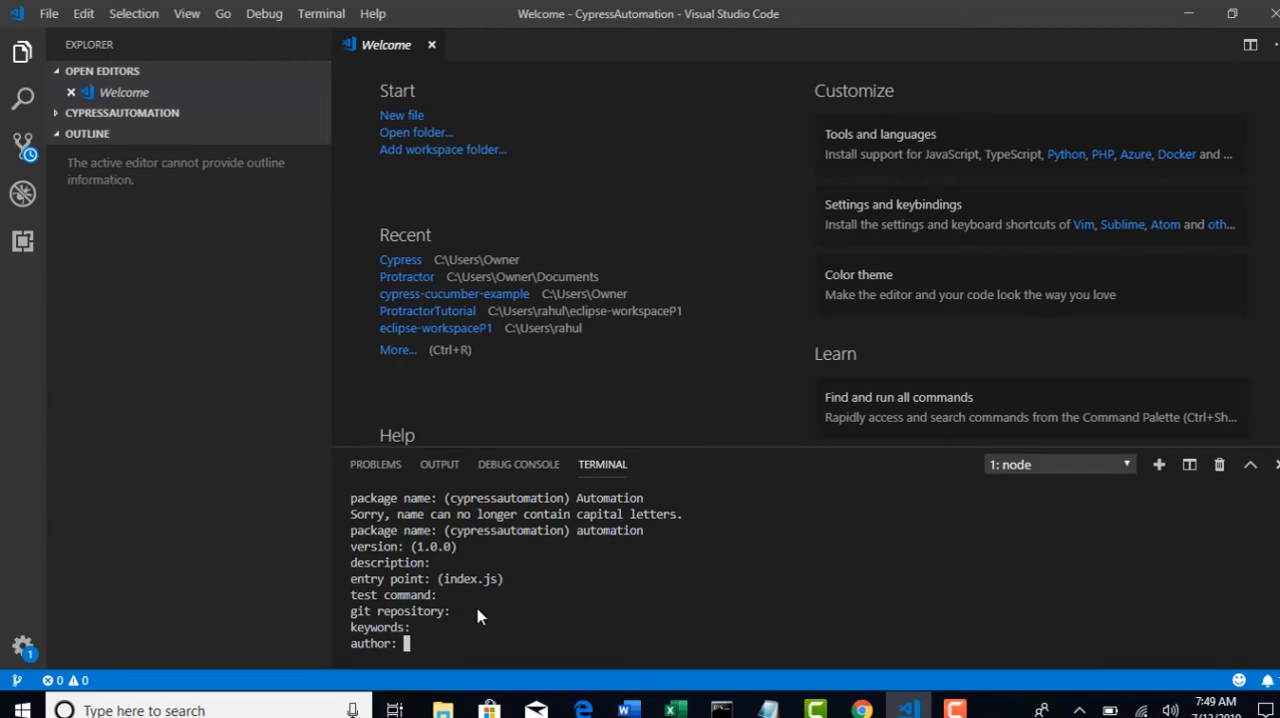
text(RahulS)
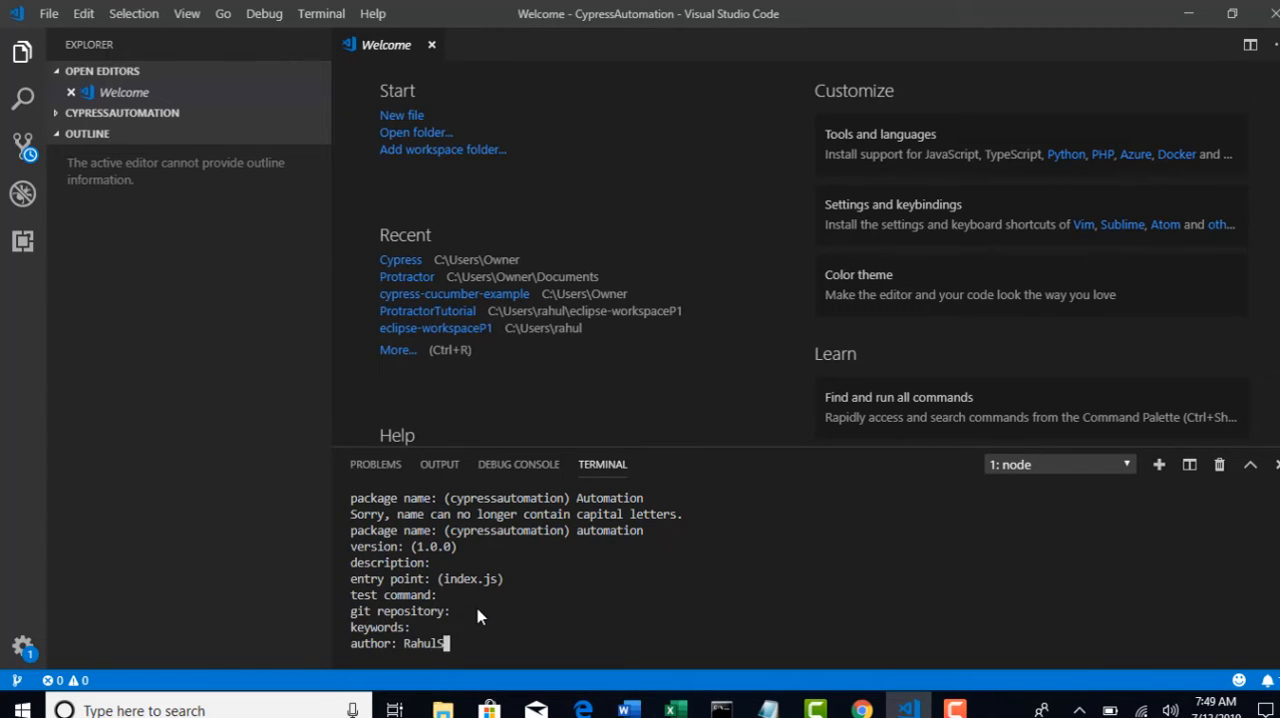
text(RahulShetty)
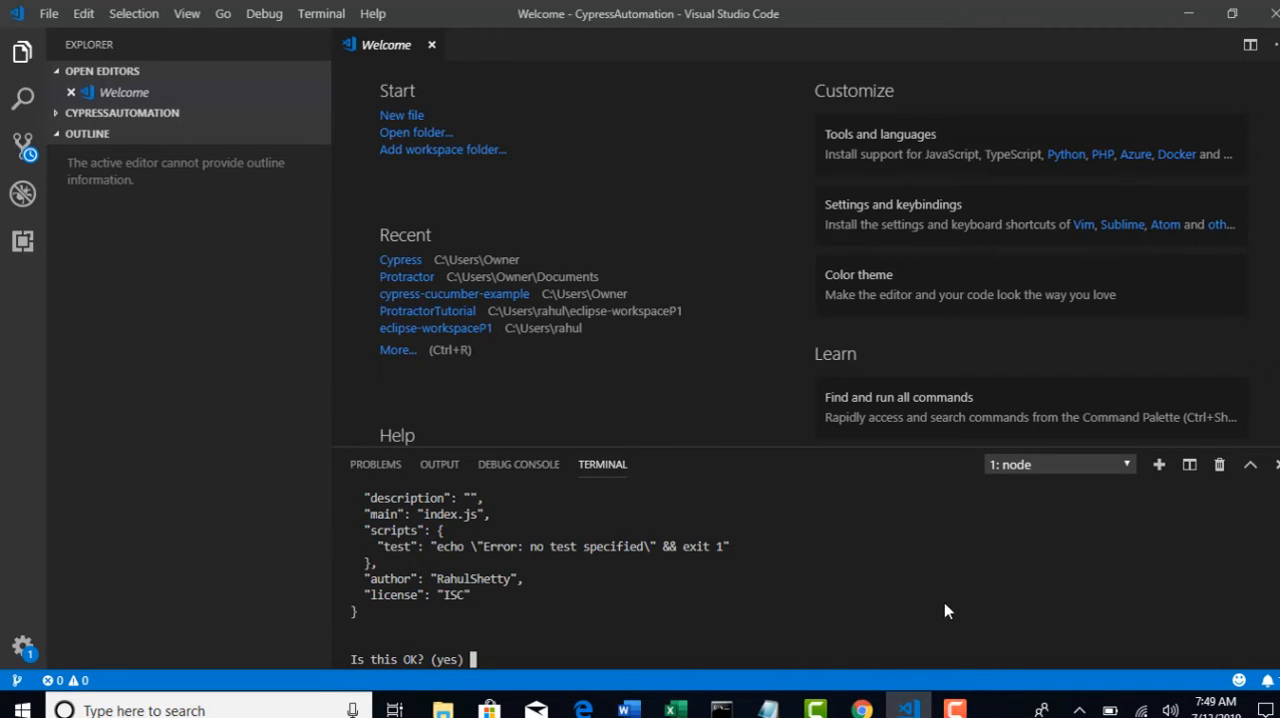
key(enter)
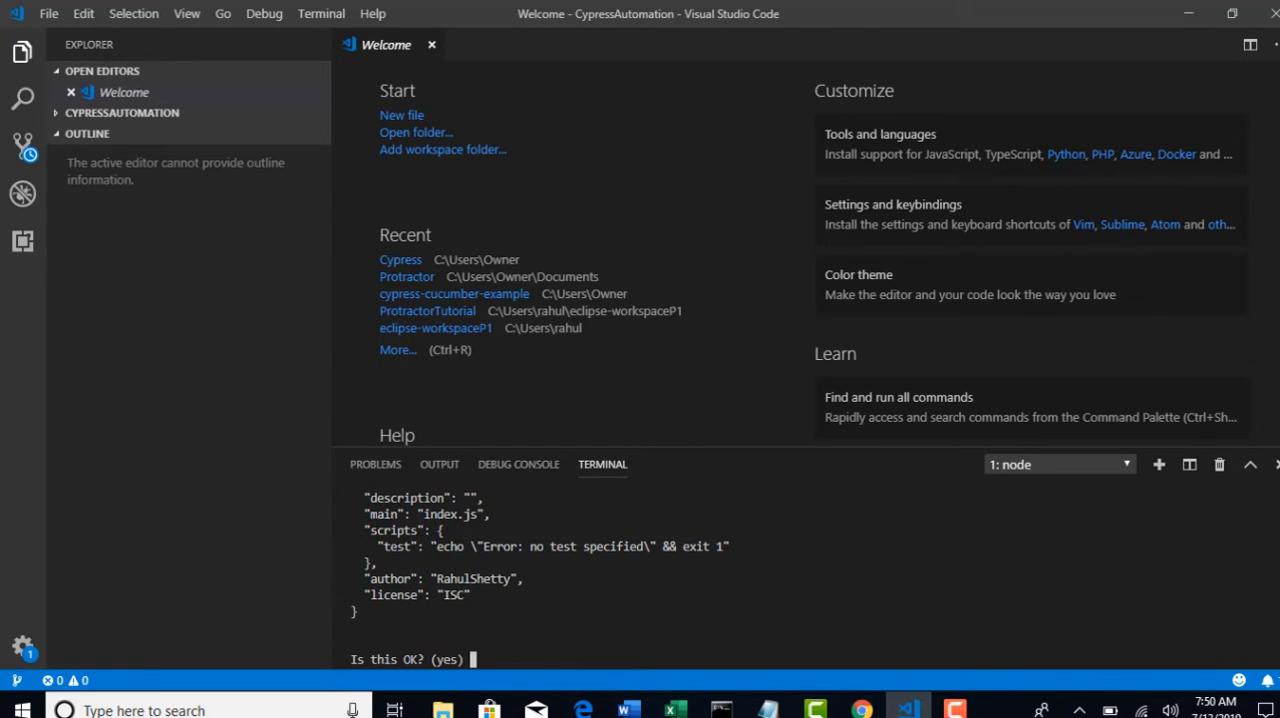
text(yes)
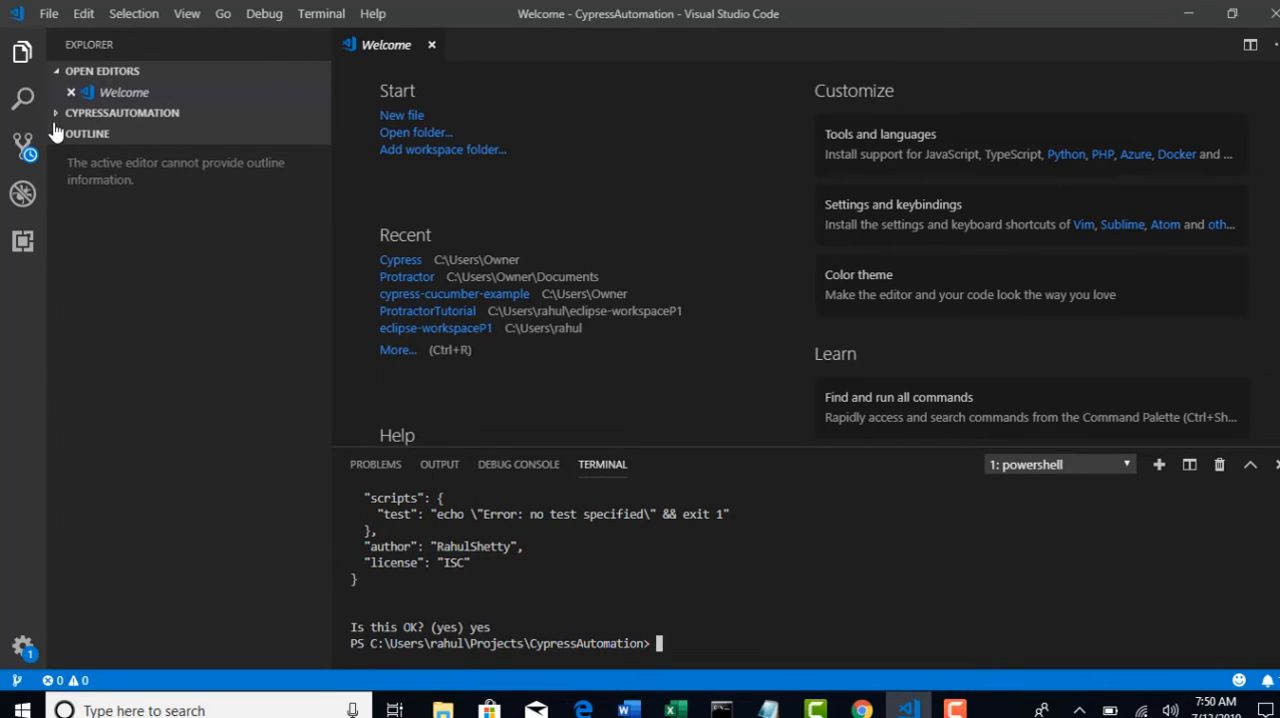
Expand the CypressAutomation folder and view the generated package.json
click(122, 112)
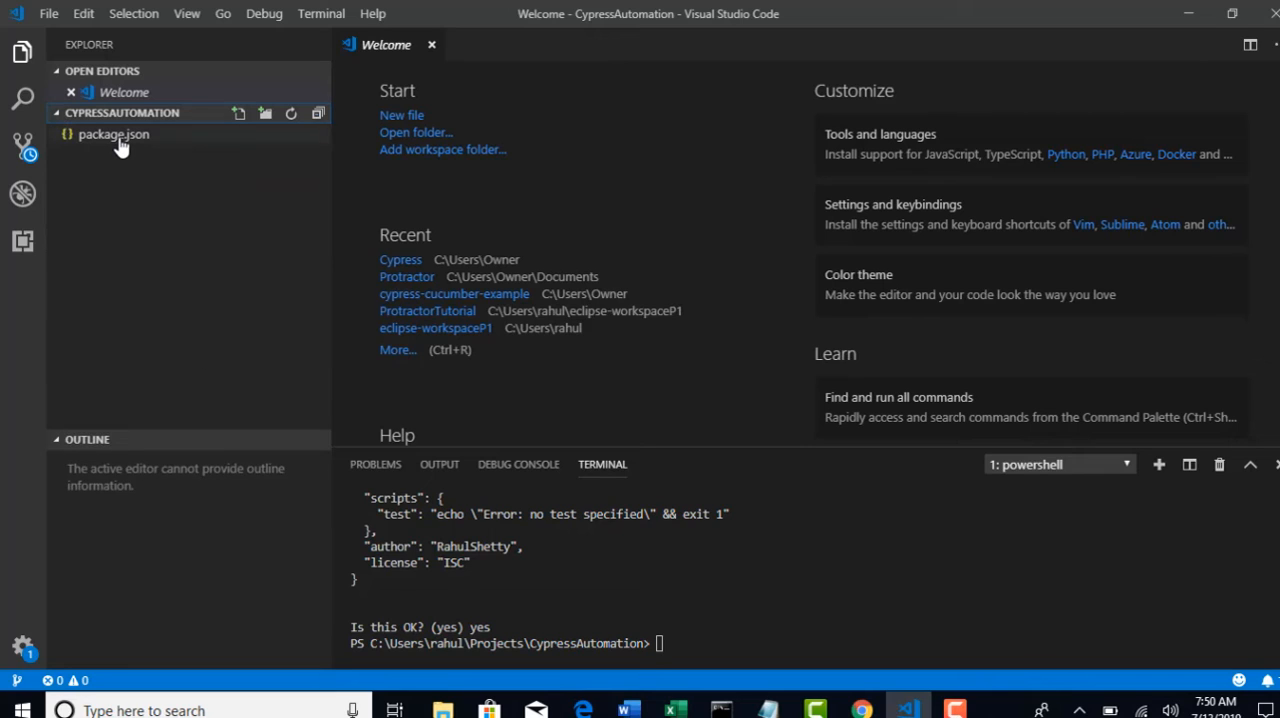
mouse_move(112, 134)
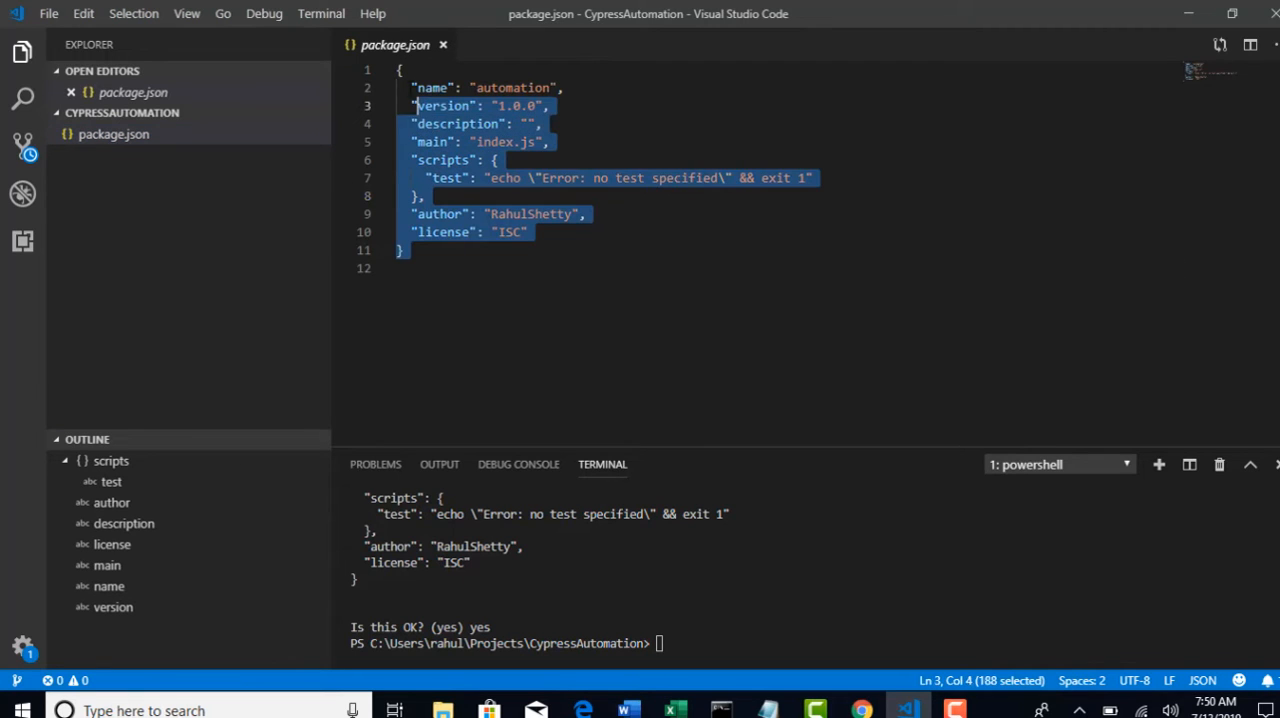
click(540, 123)
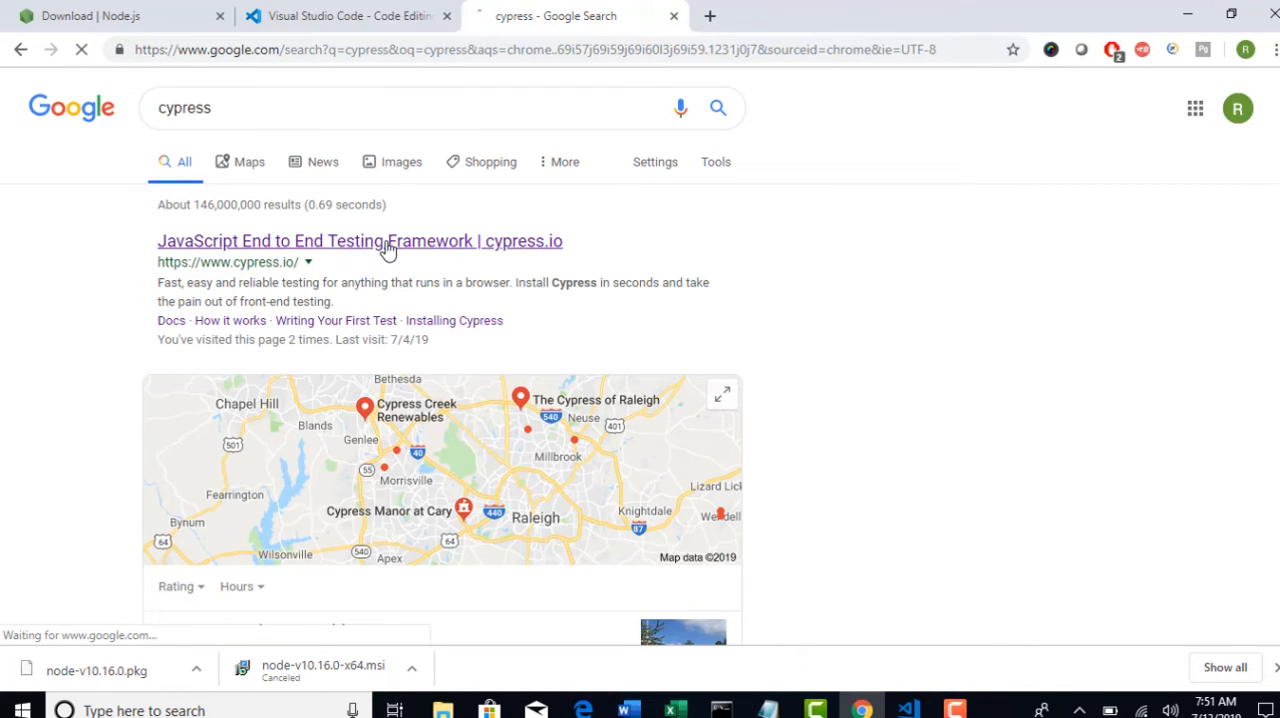
Open cypress.io's Installing Cypress guide and scroll to the npm install section
click(359, 241)
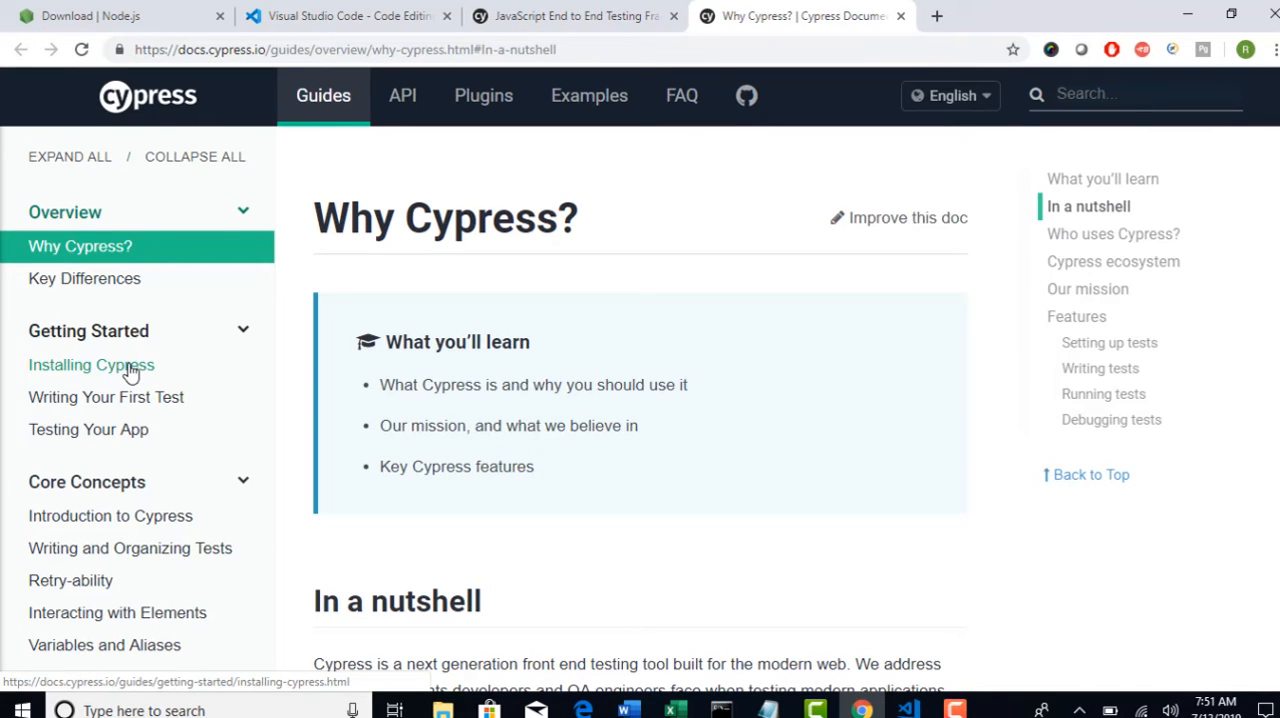
click(91, 364)
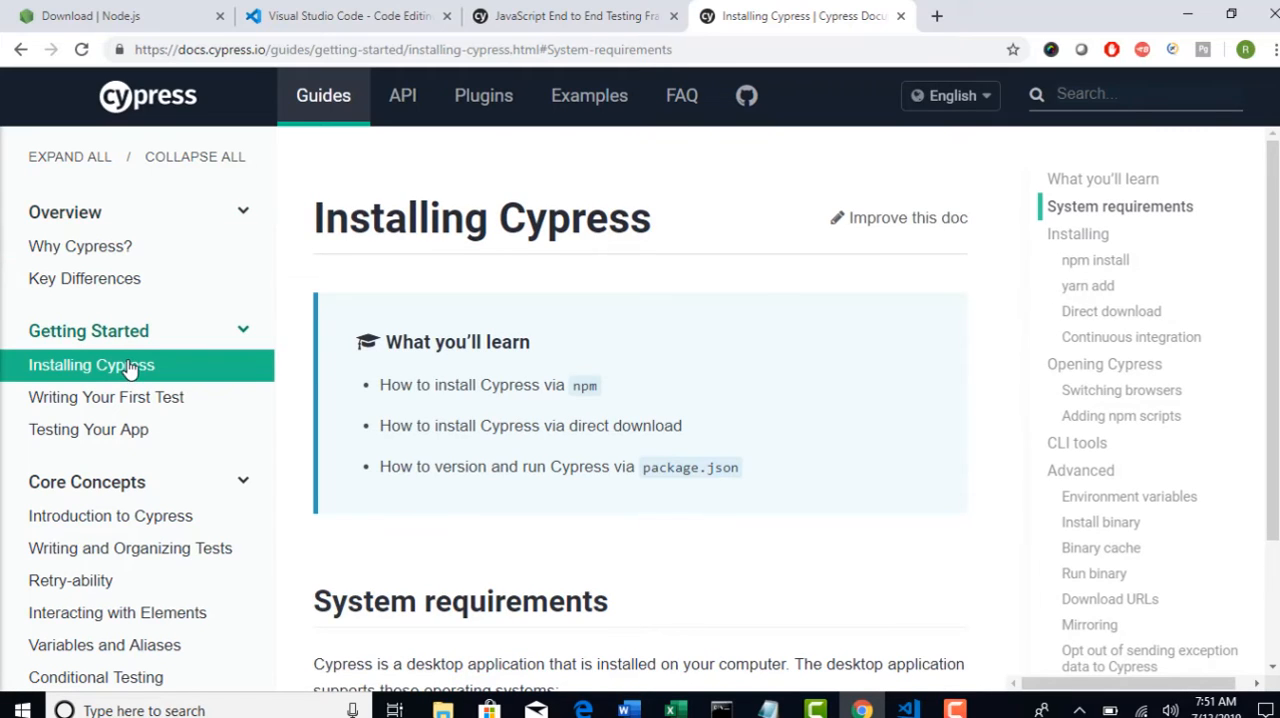
scroll(down, 3)
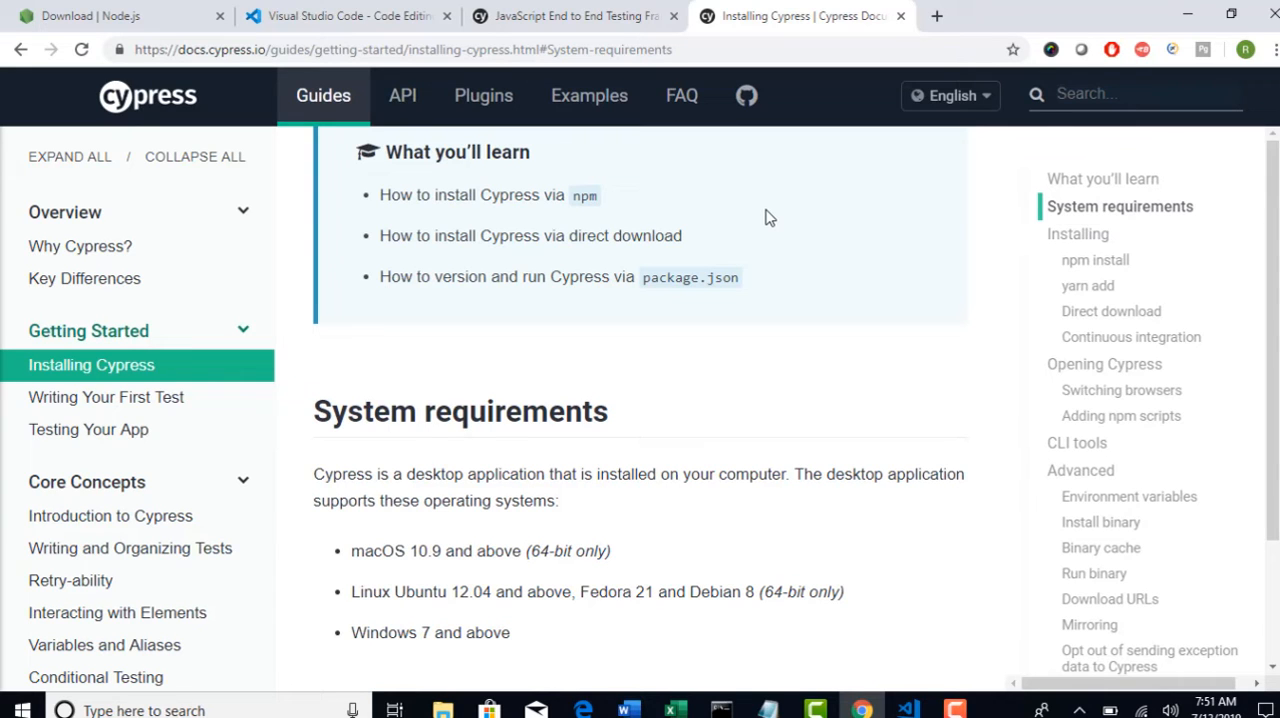
scroll(down, 3)
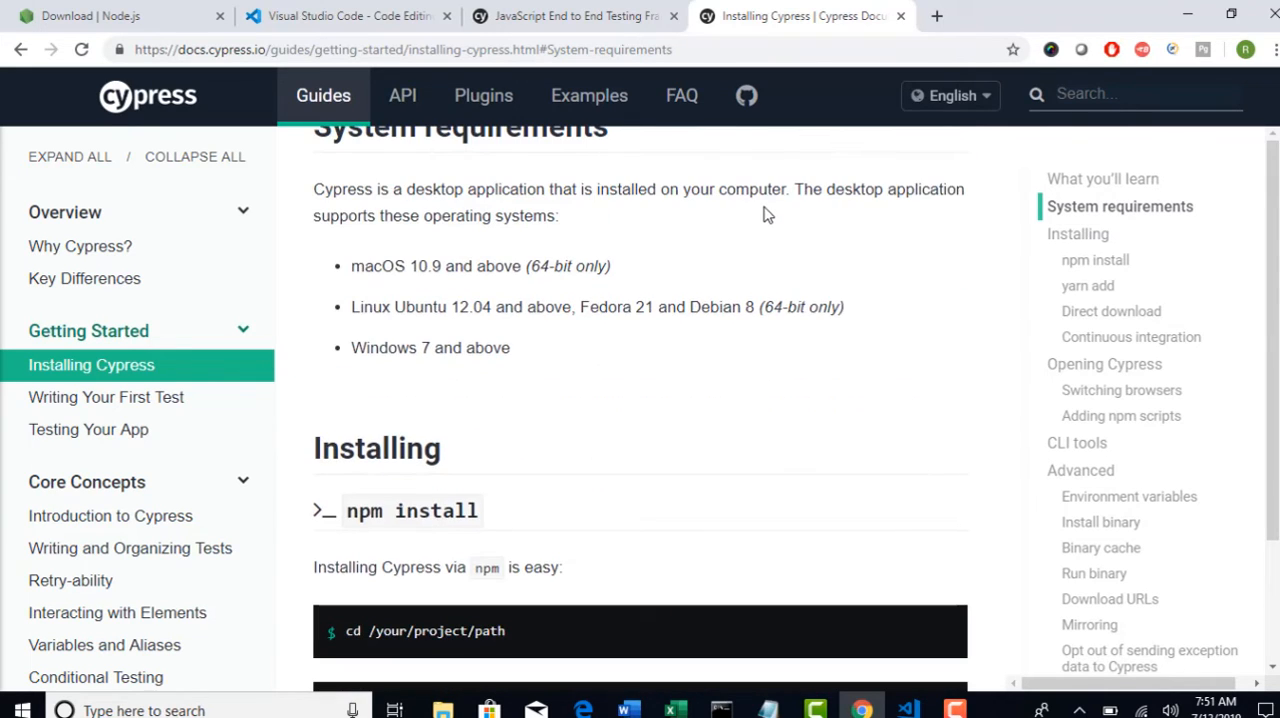
mouse_move(500, 510)
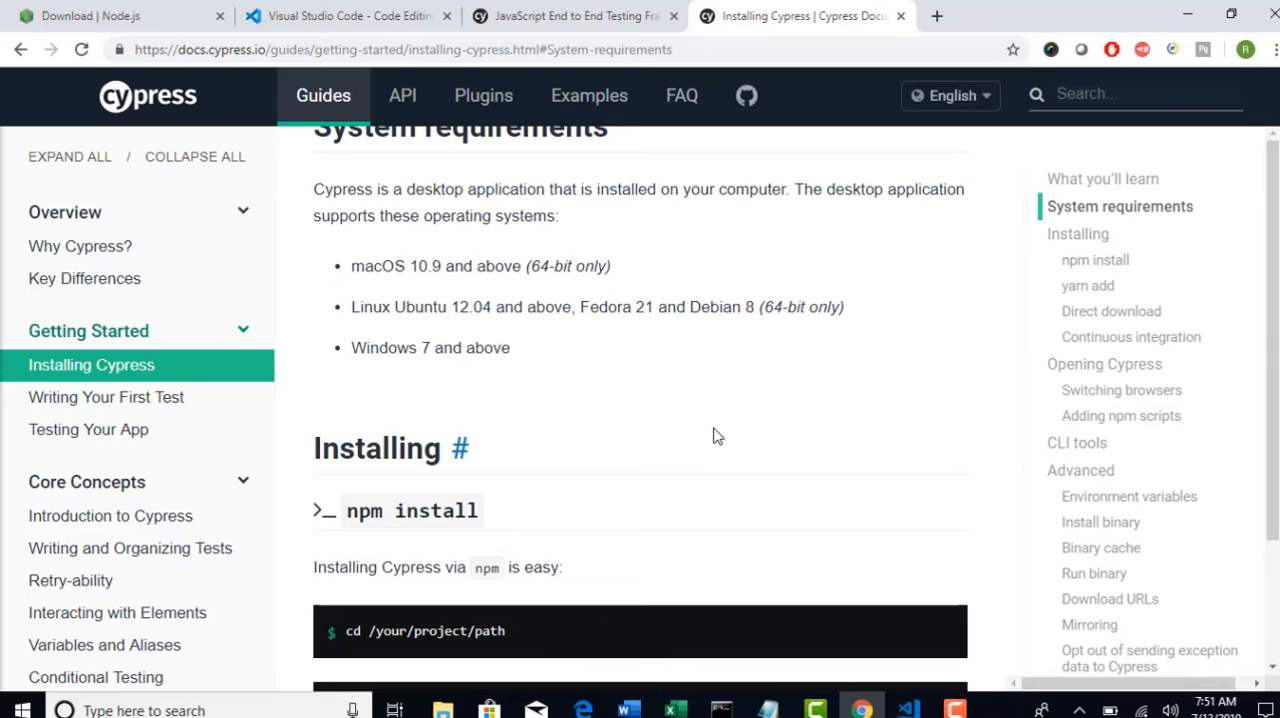
mouse_move(517, 441)
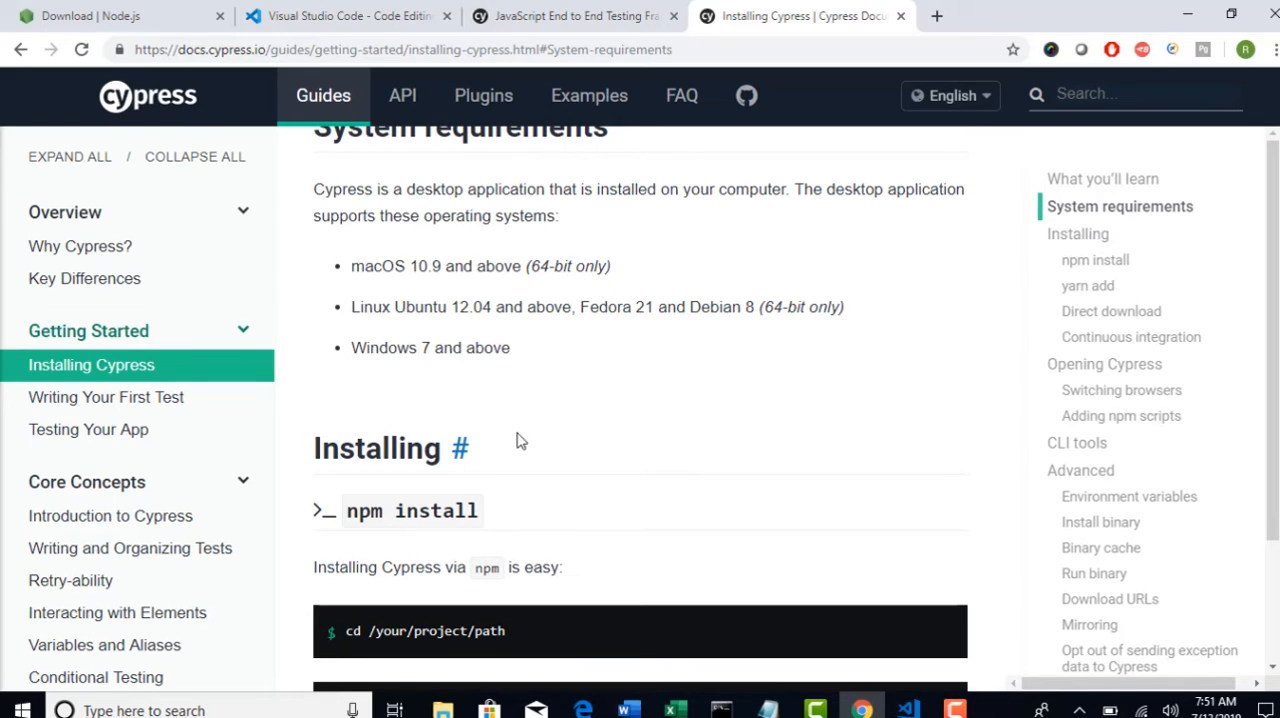
scroll(down, 3)
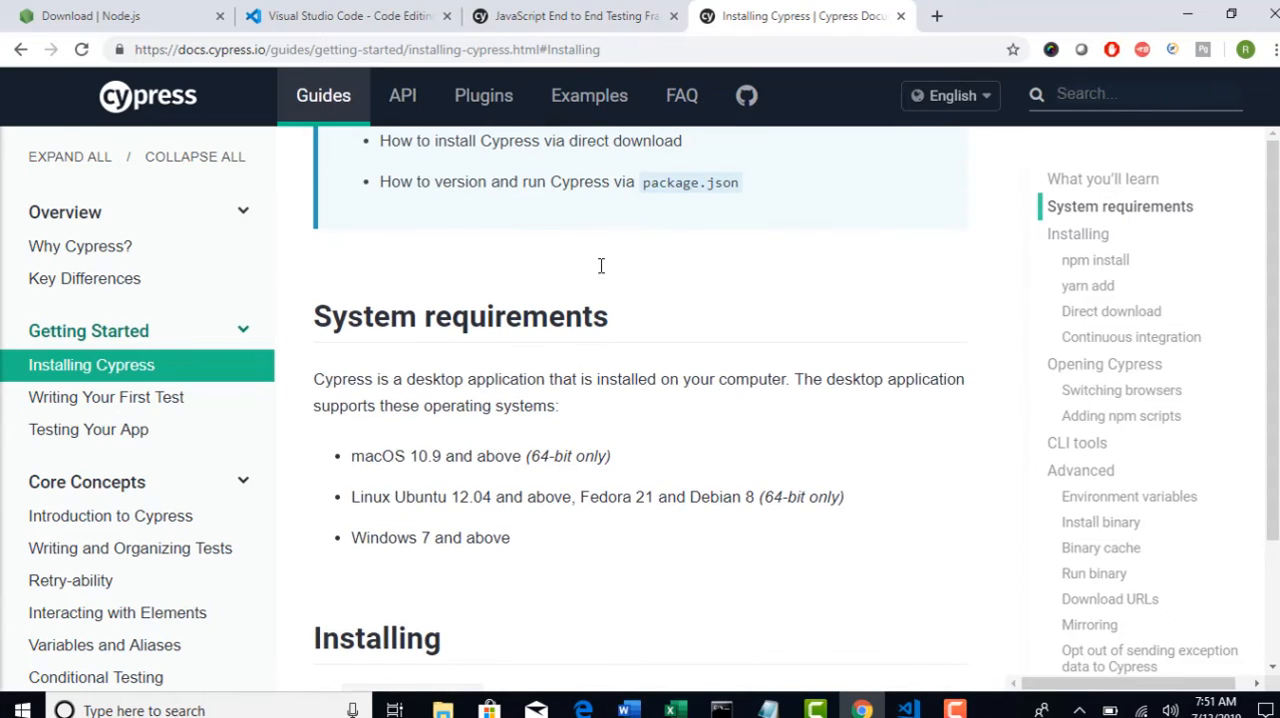
scroll(down, 3)
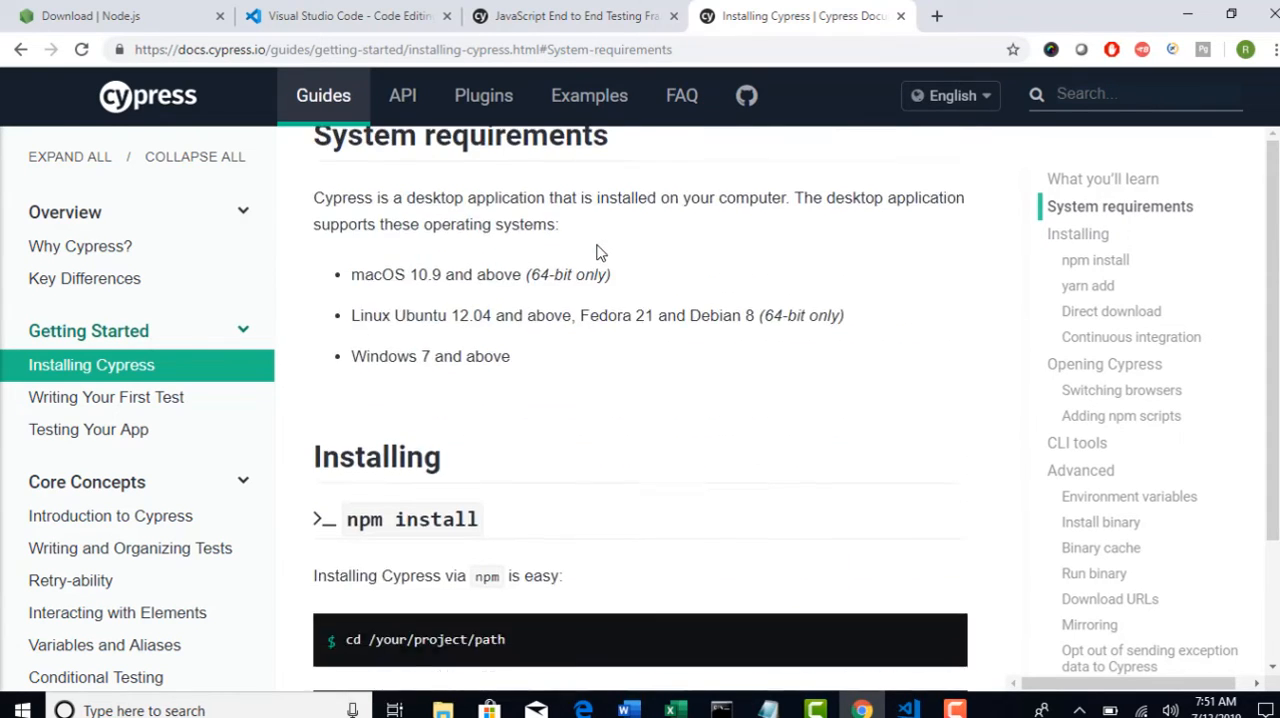
scroll(down, 3)
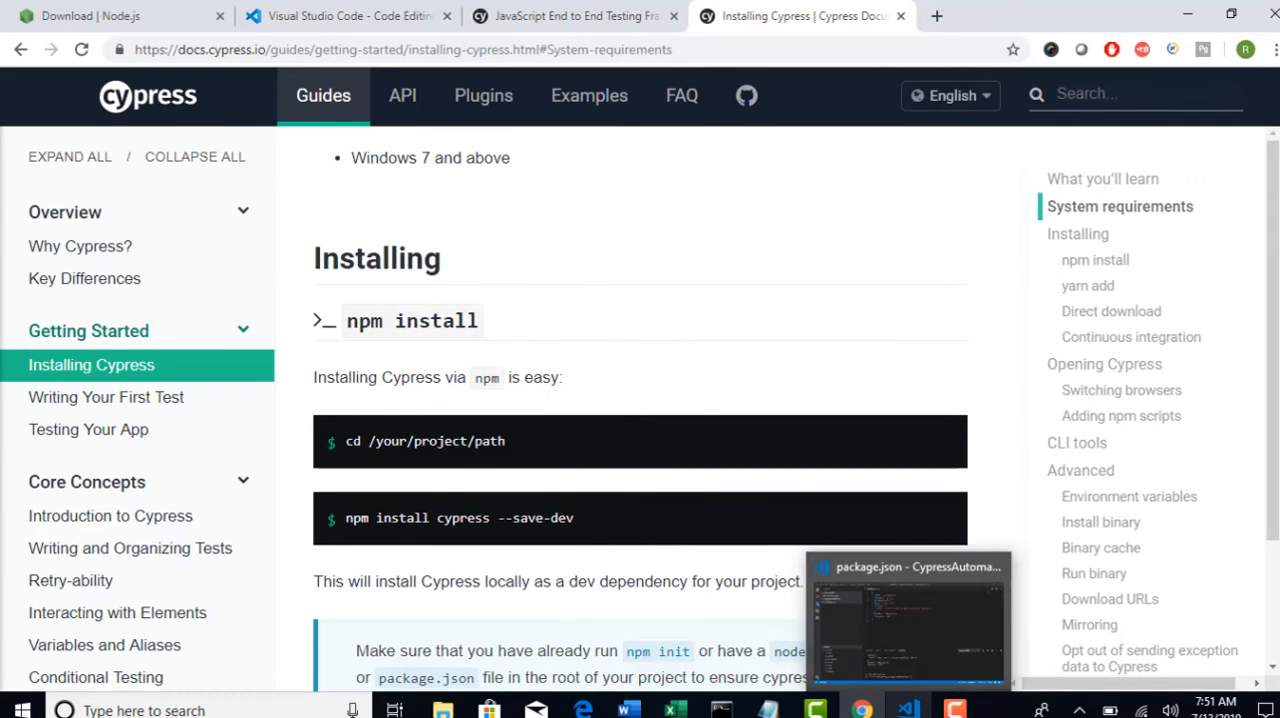
click(905, 615)
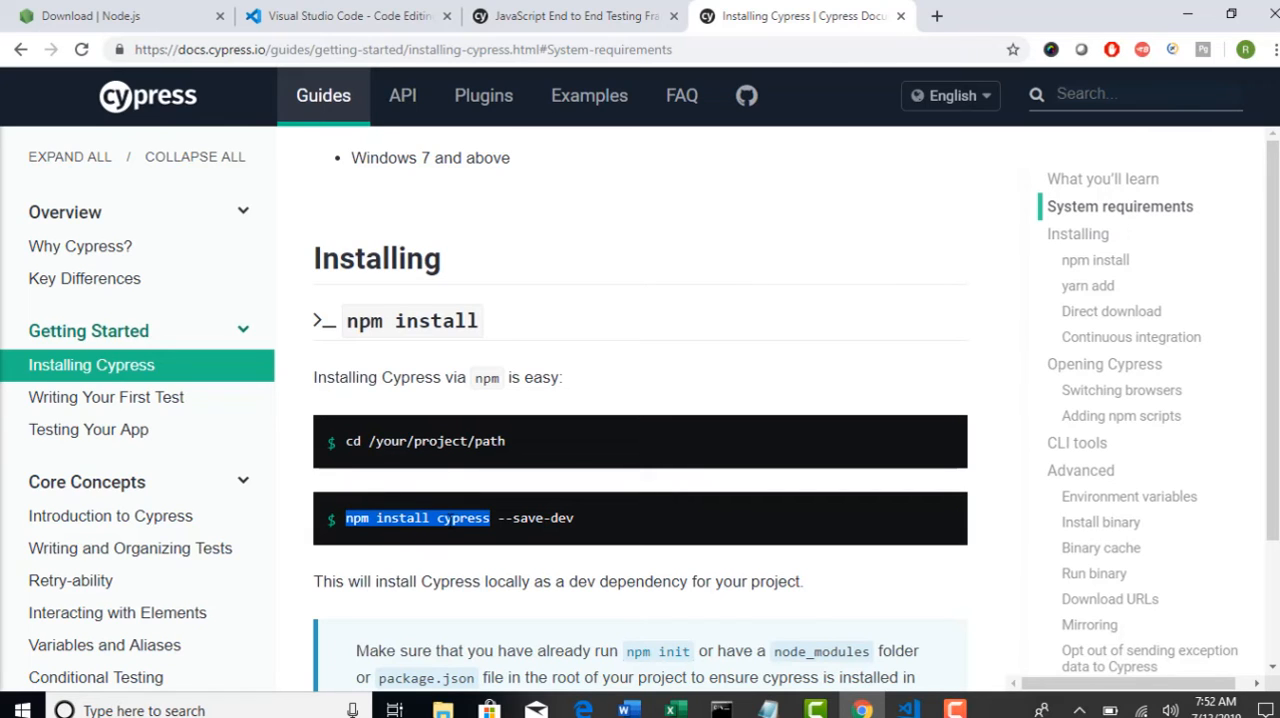
double_click(463, 518)
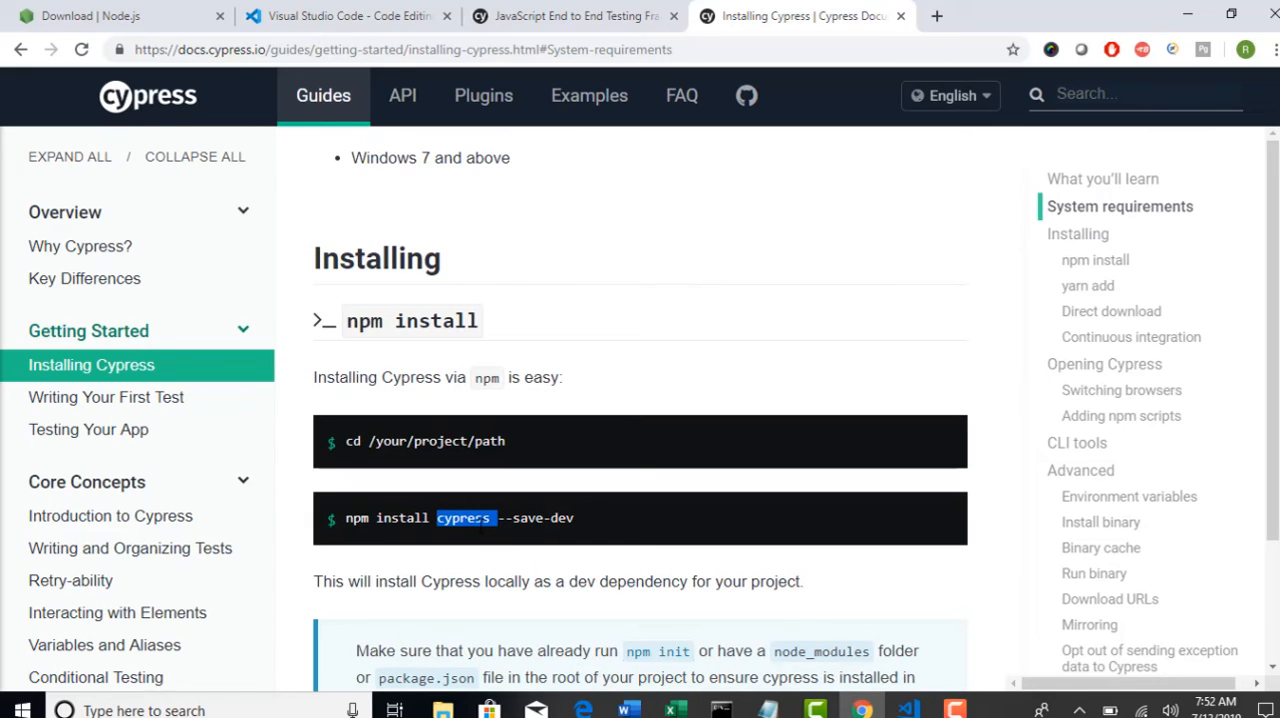
triple_click(460, 518)
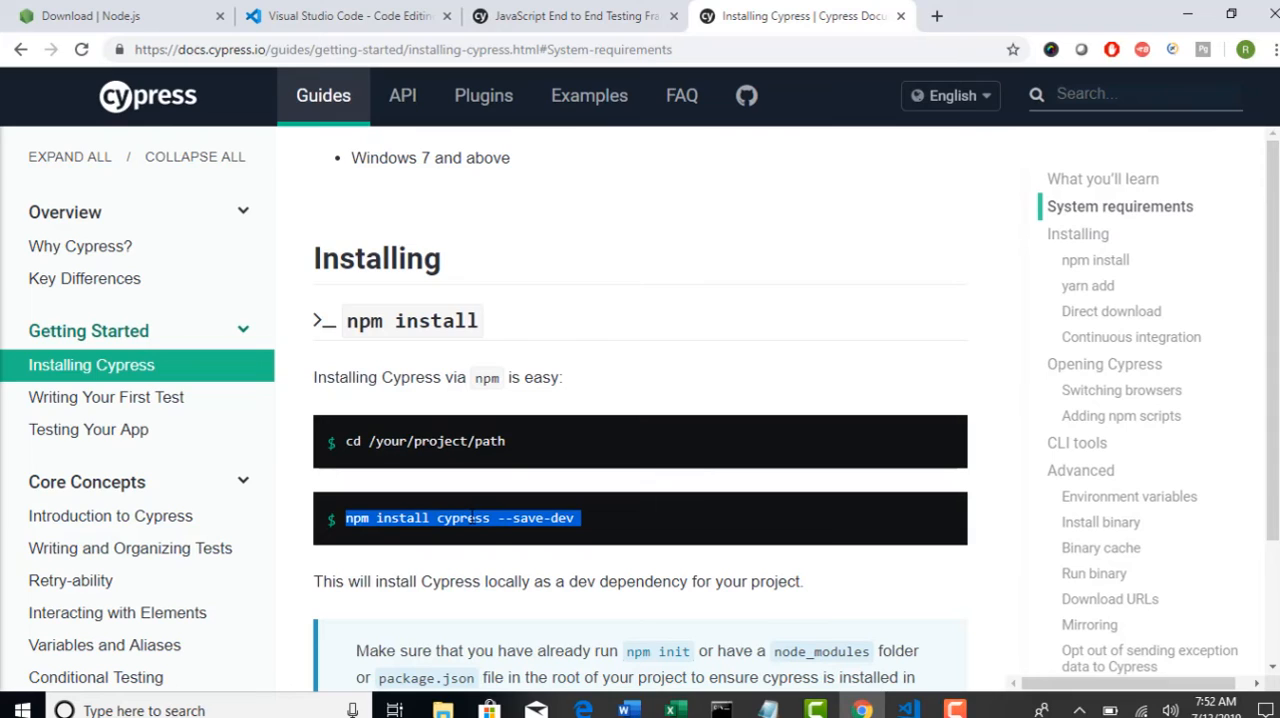
double_click(463, 518)
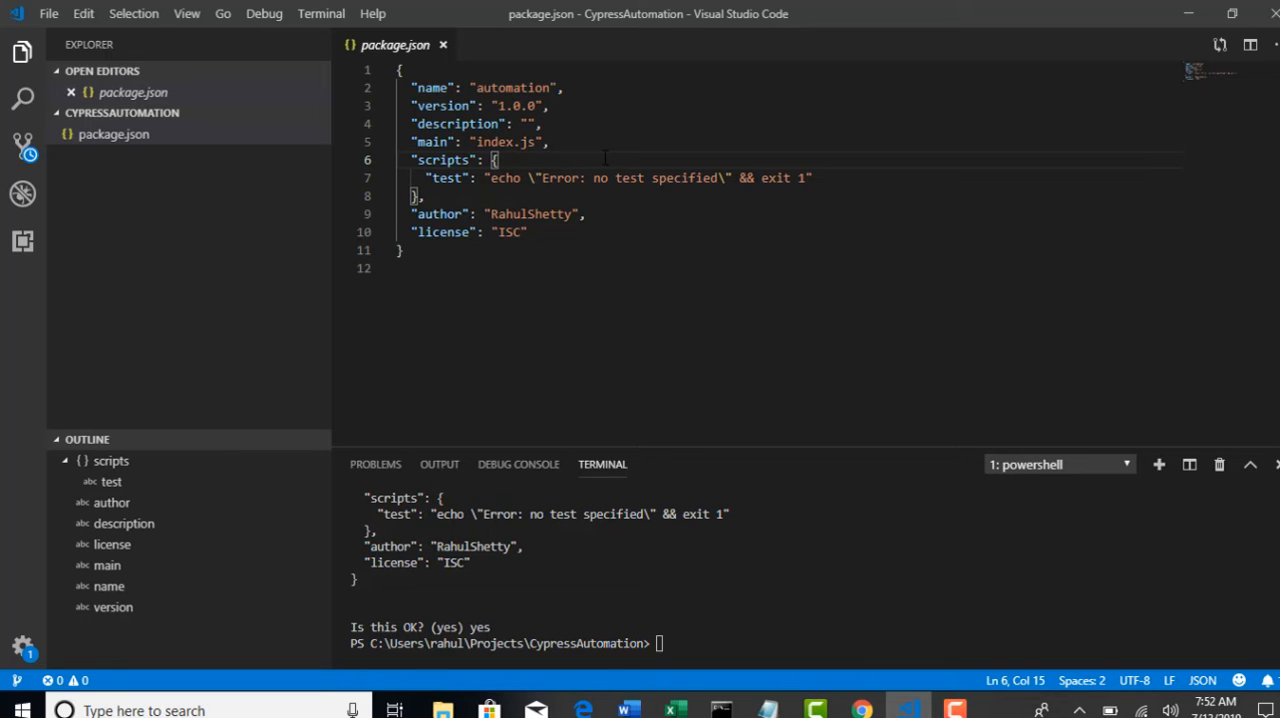
mouse_move(878, 705)
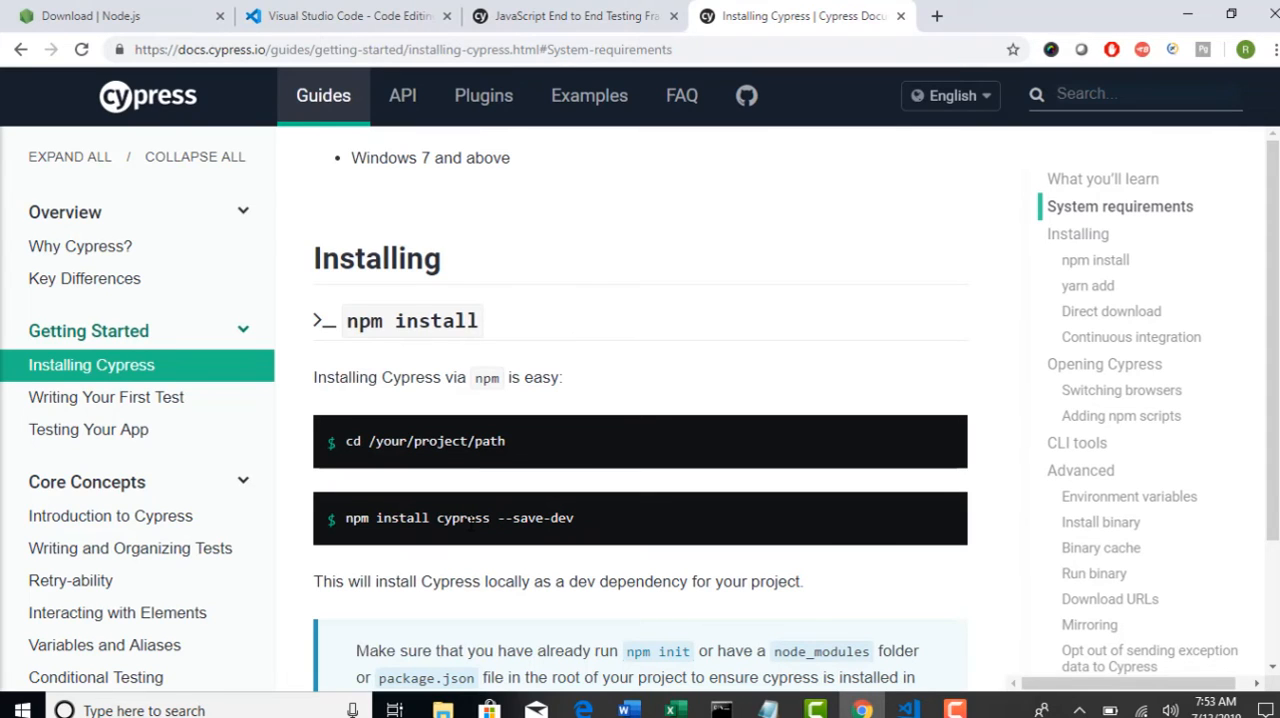
double_click(462, 518)
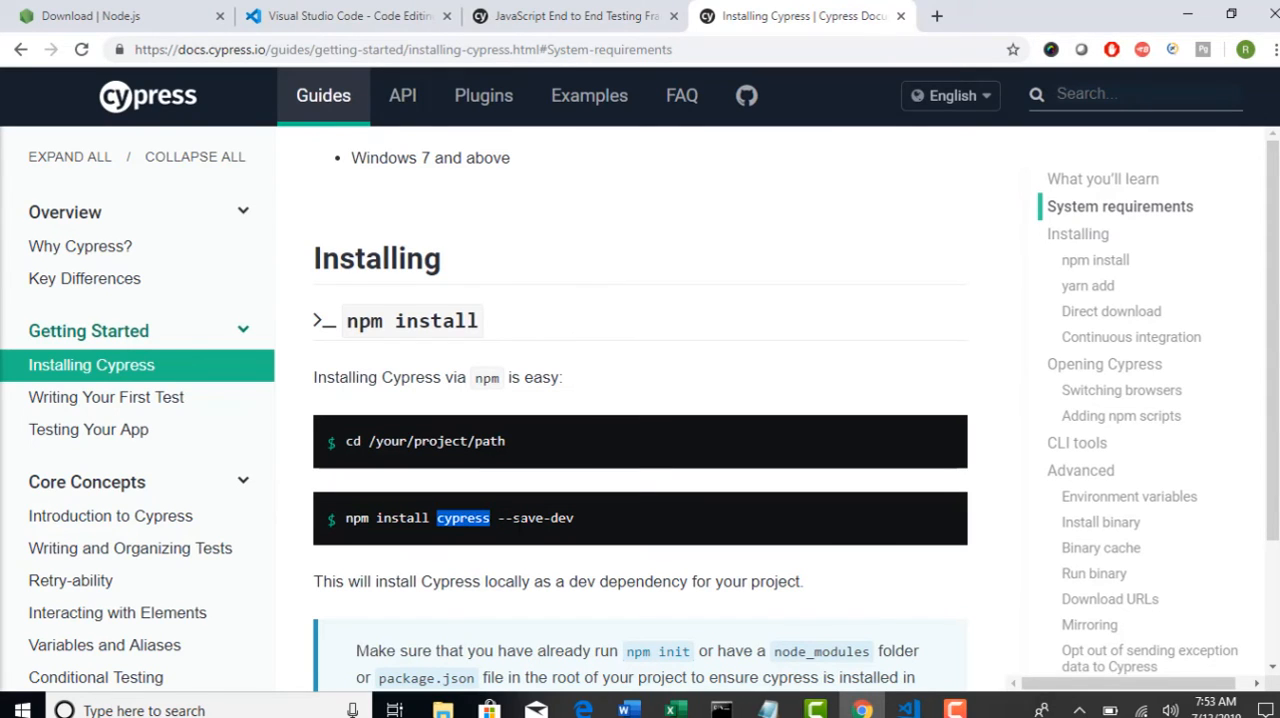
drag(437, 518, 573, 518)
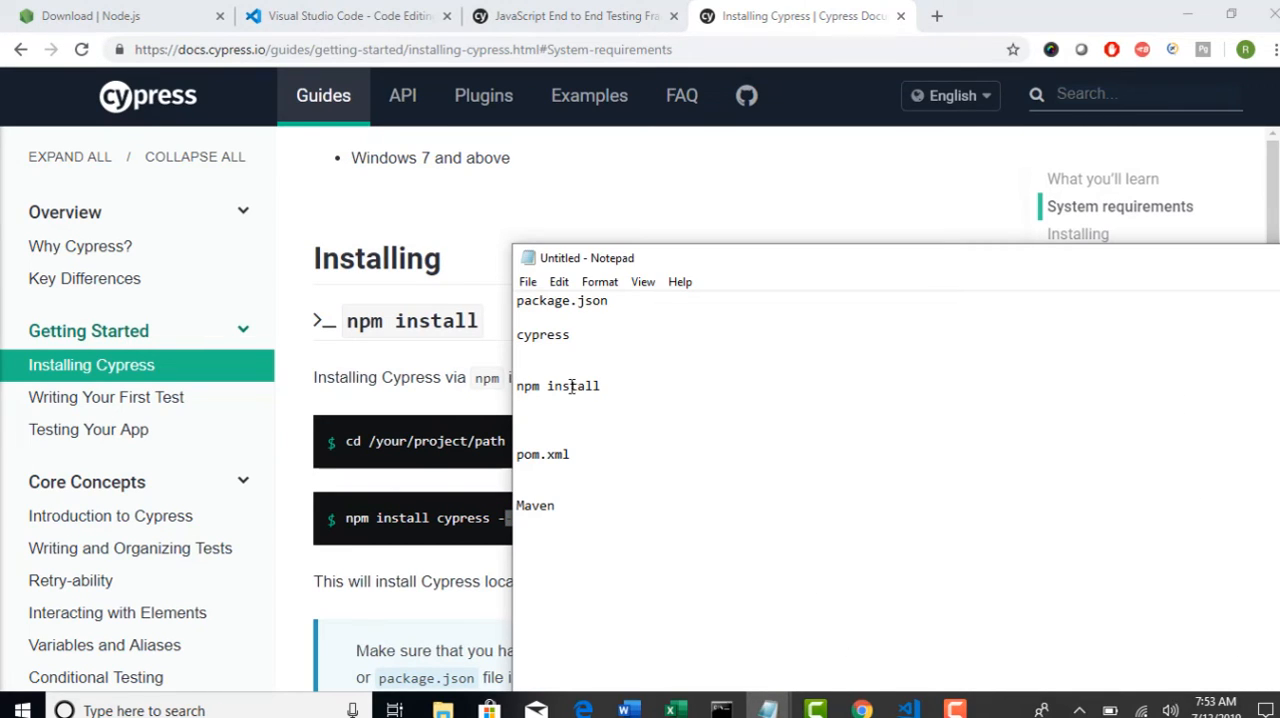
double_click(558, 386)
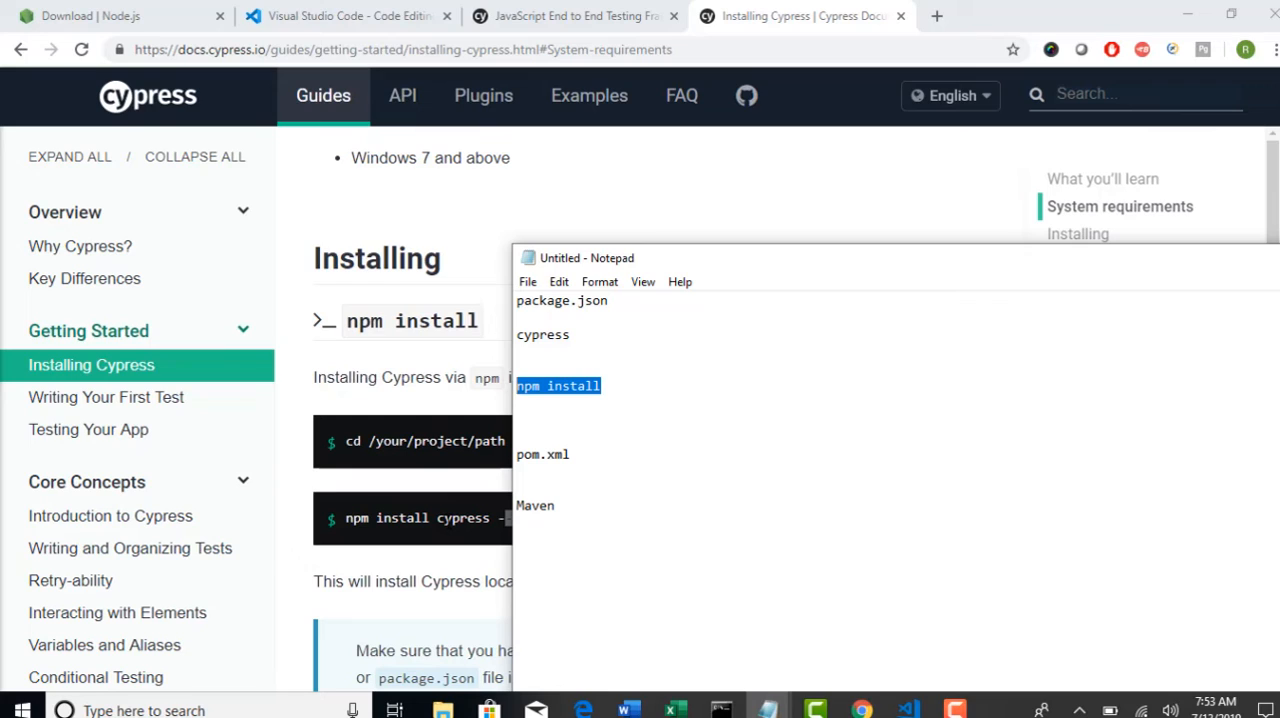
click(623, 385)
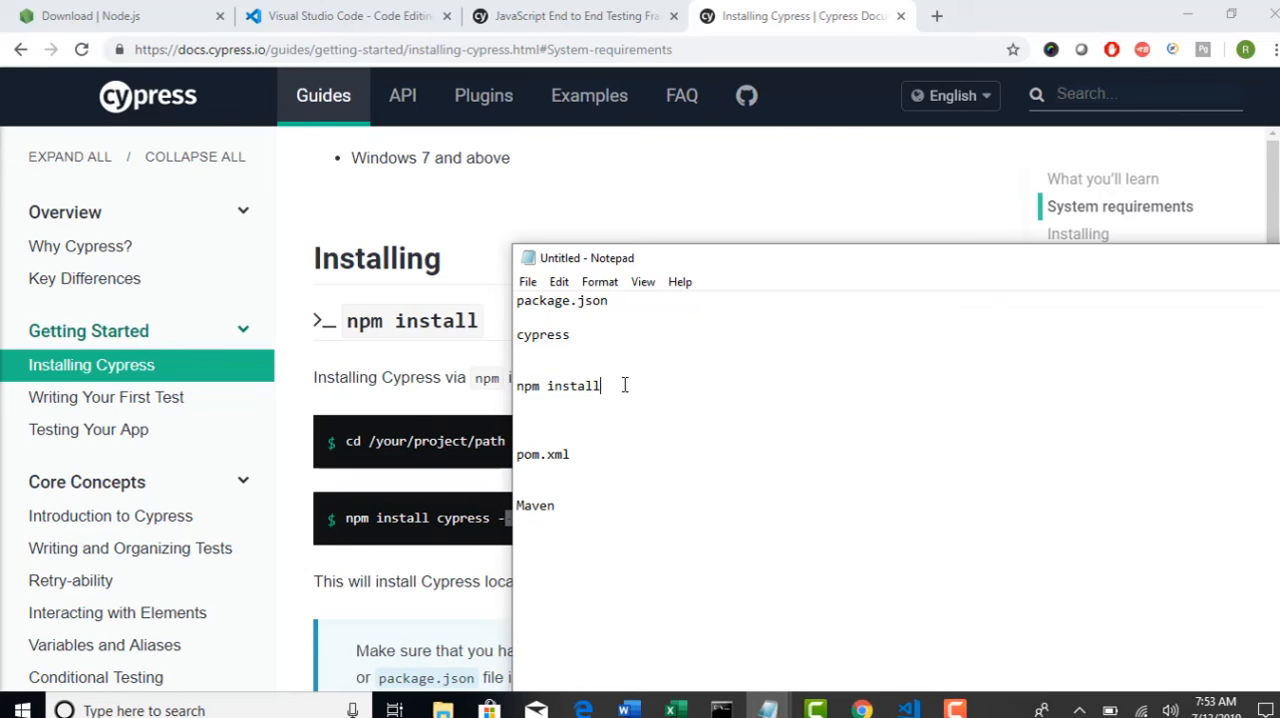
double_click(558, 386)
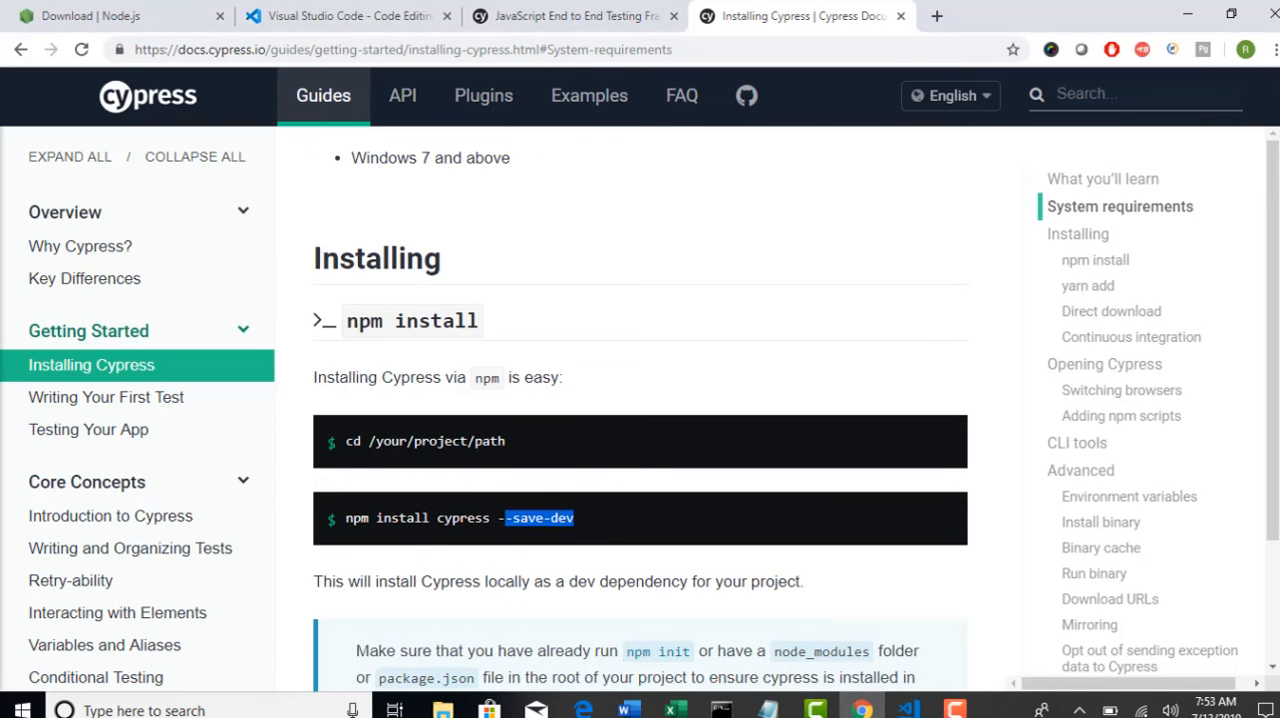
double_click(462, 518)
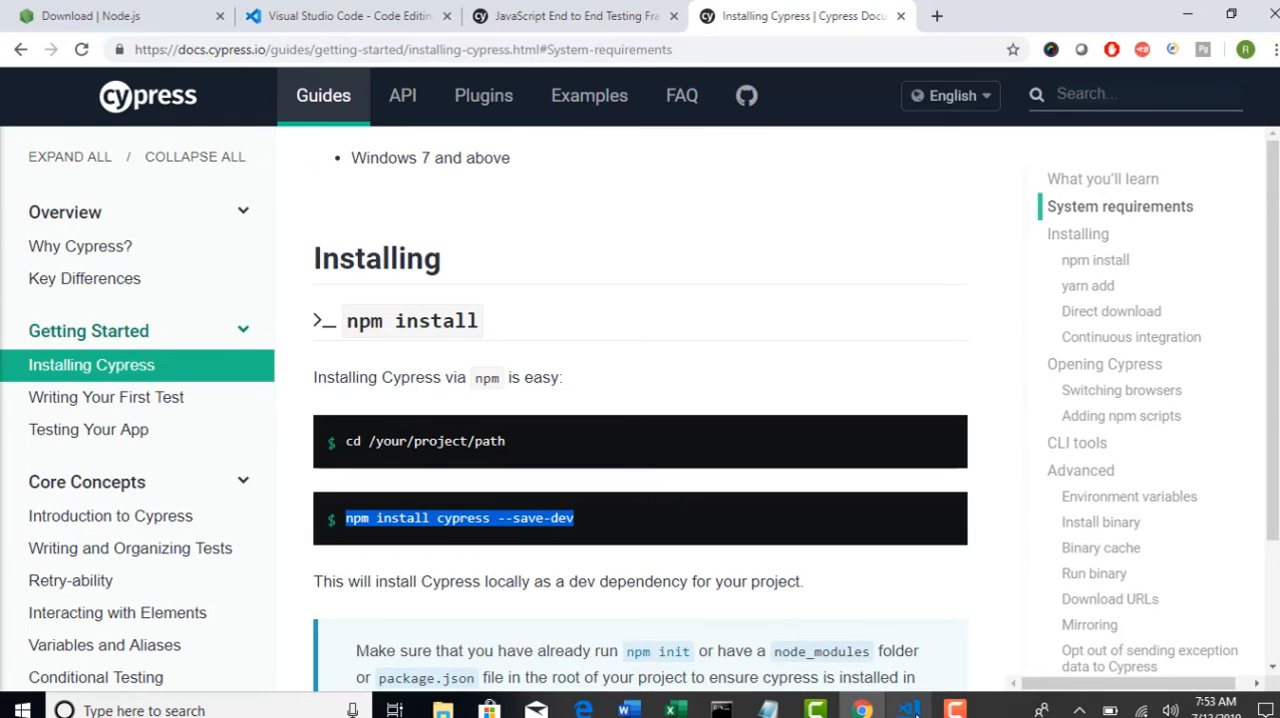
Run 'npm install cypress --save-dev' in the project terminal
click(908, 710)
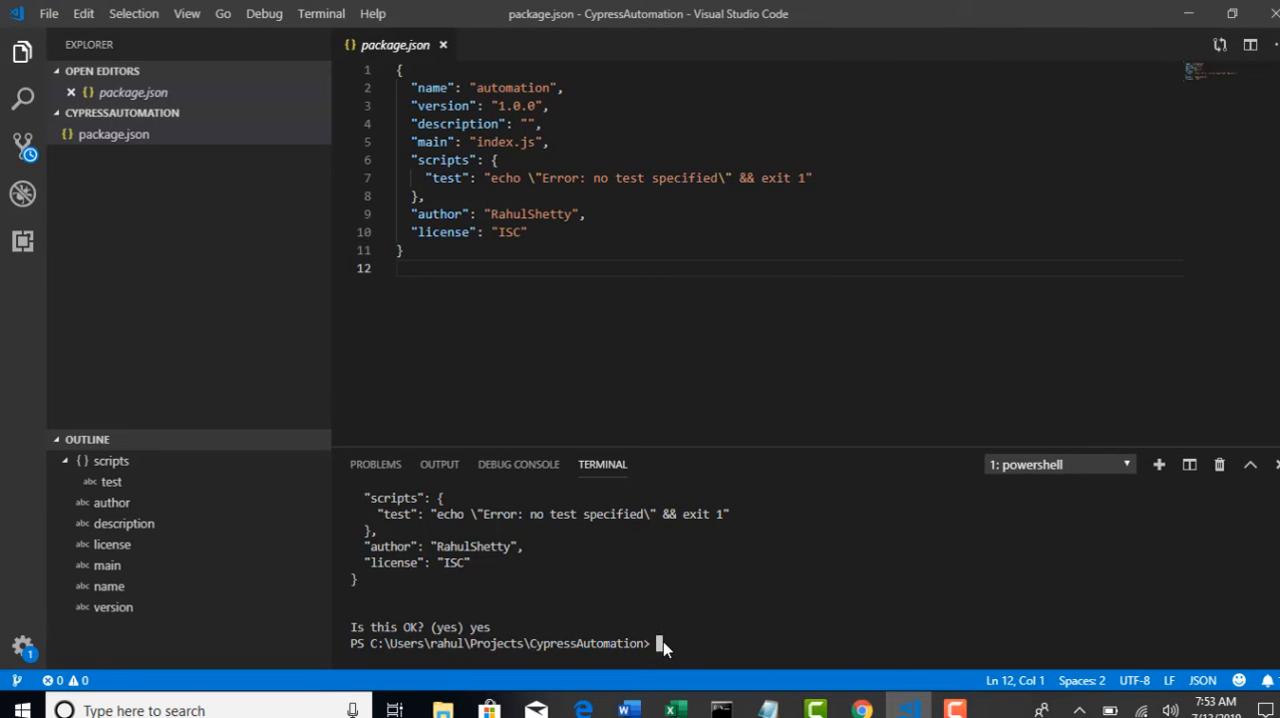
text(npm install c)
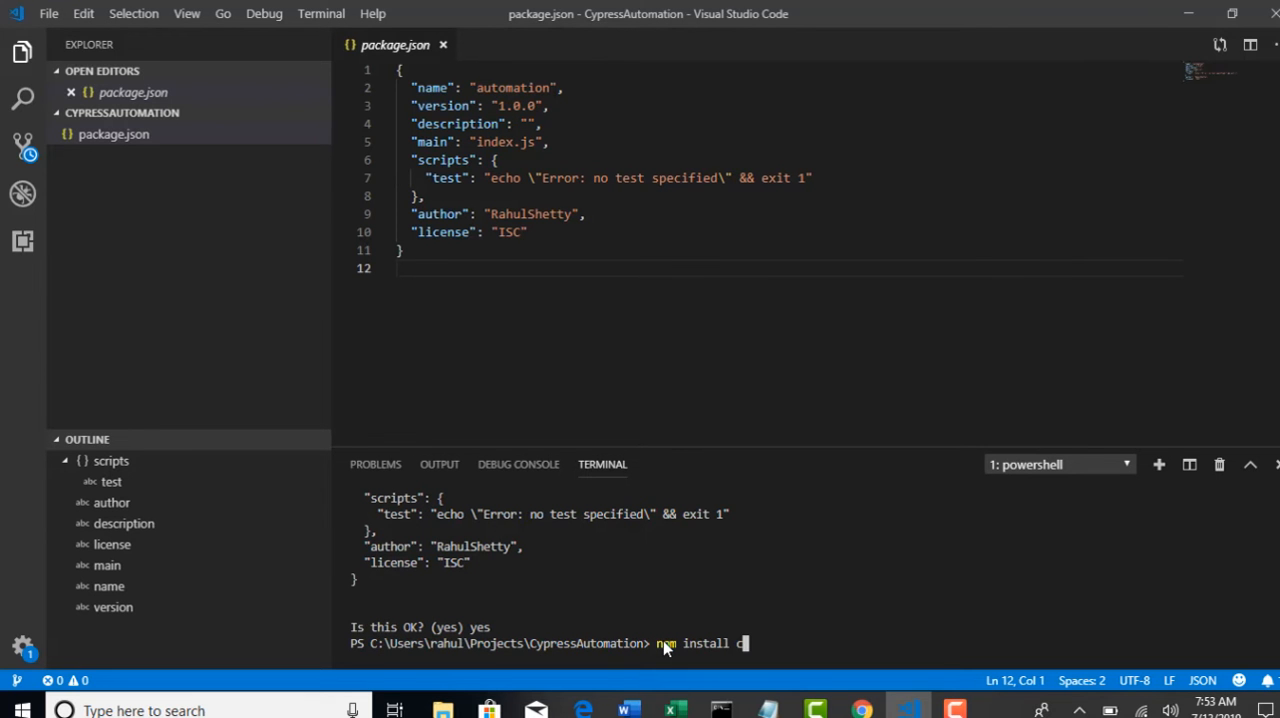
text(ypress)
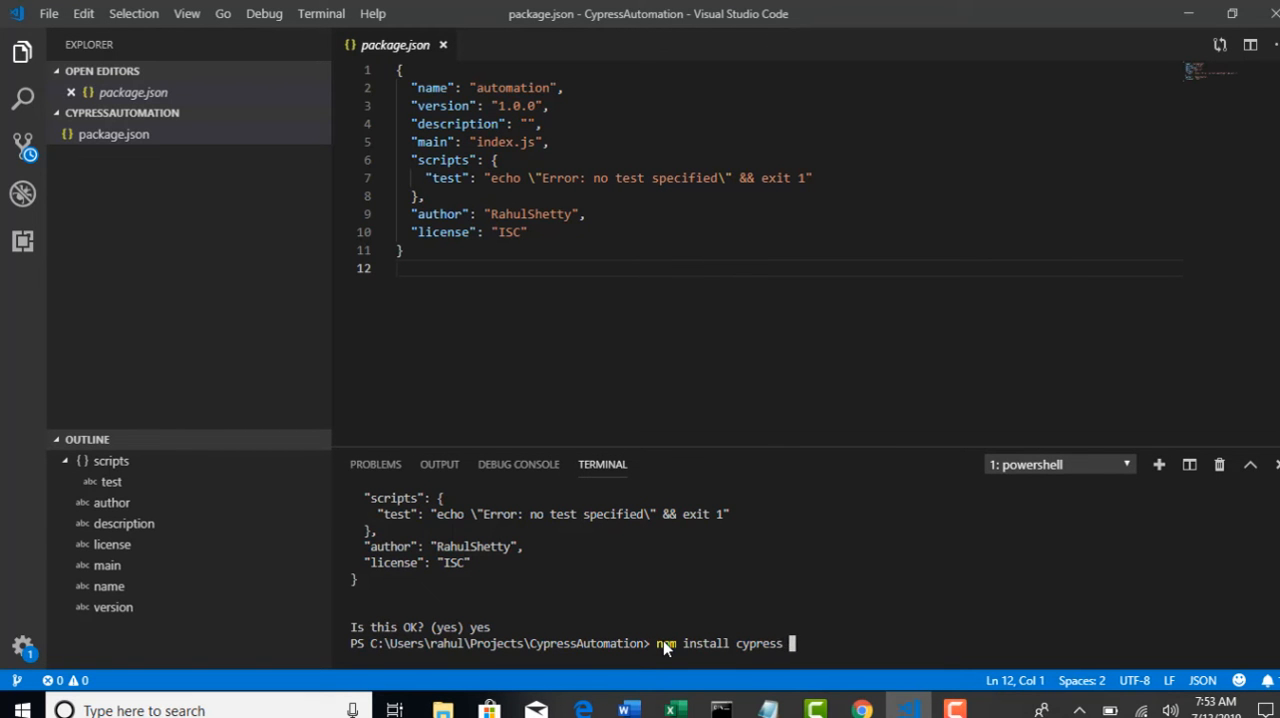
text(--save-dev)
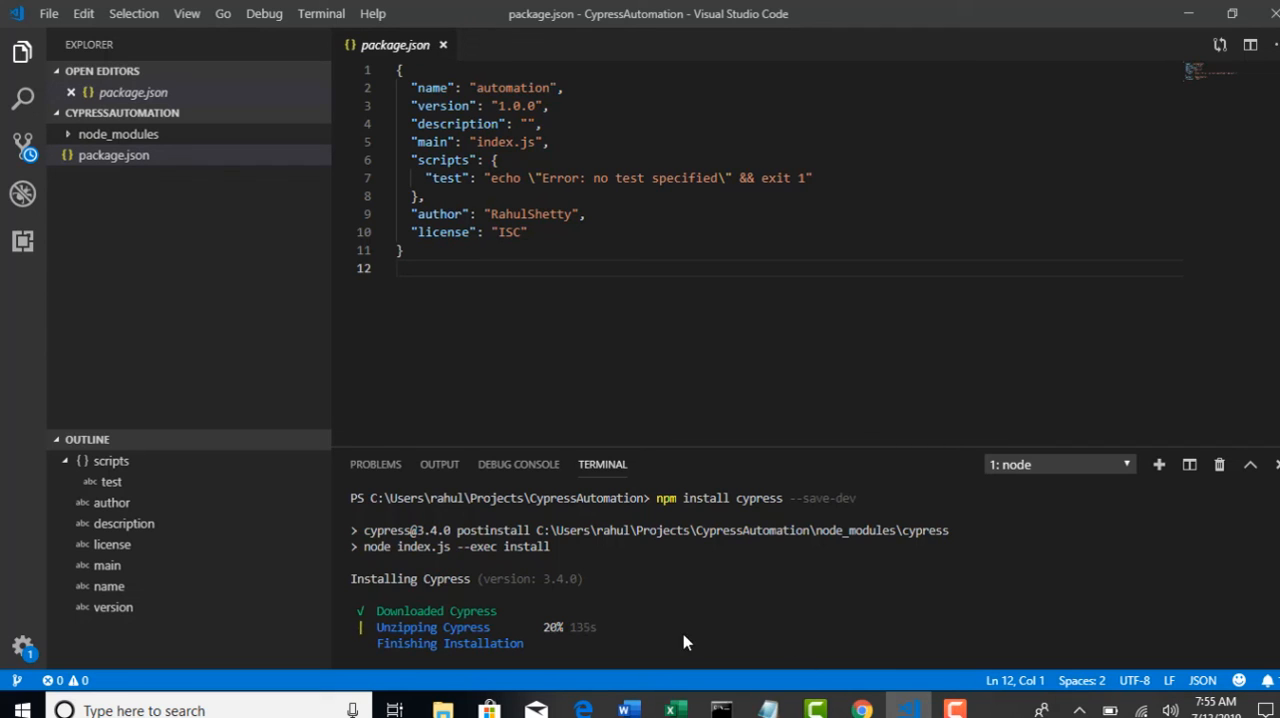
mouse_move(557, 637)
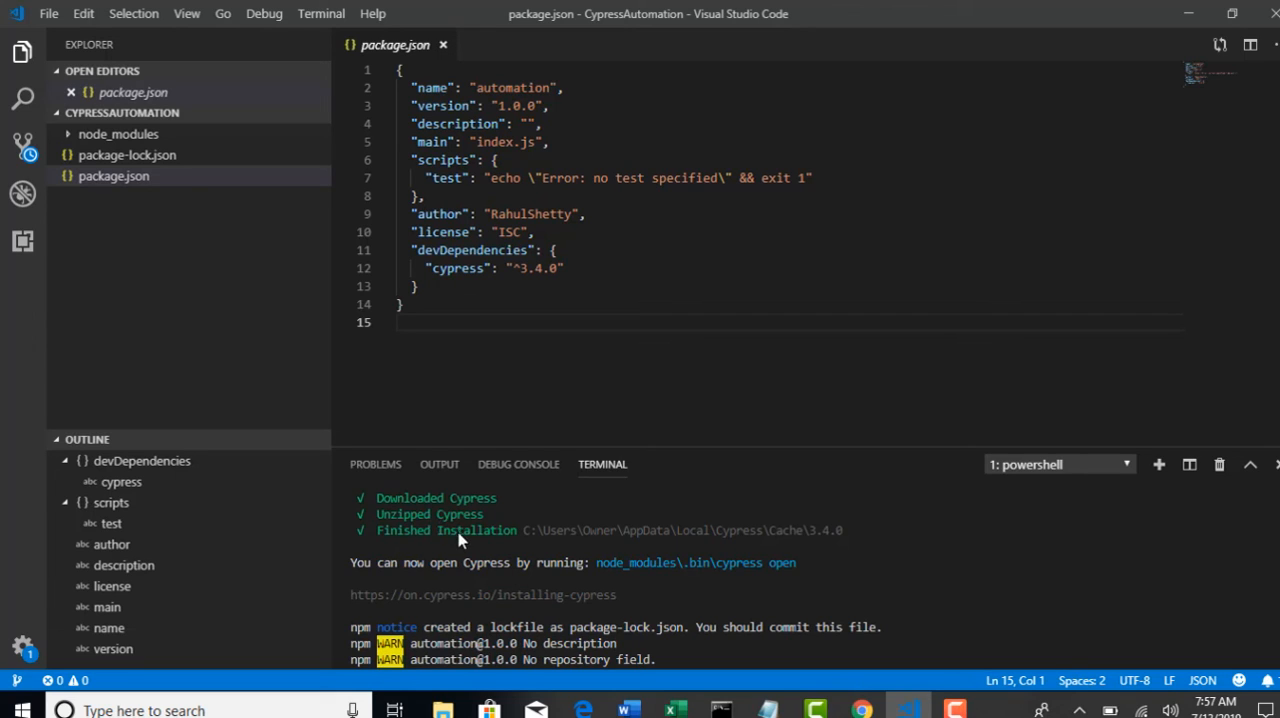
mouse_move(787, 546)
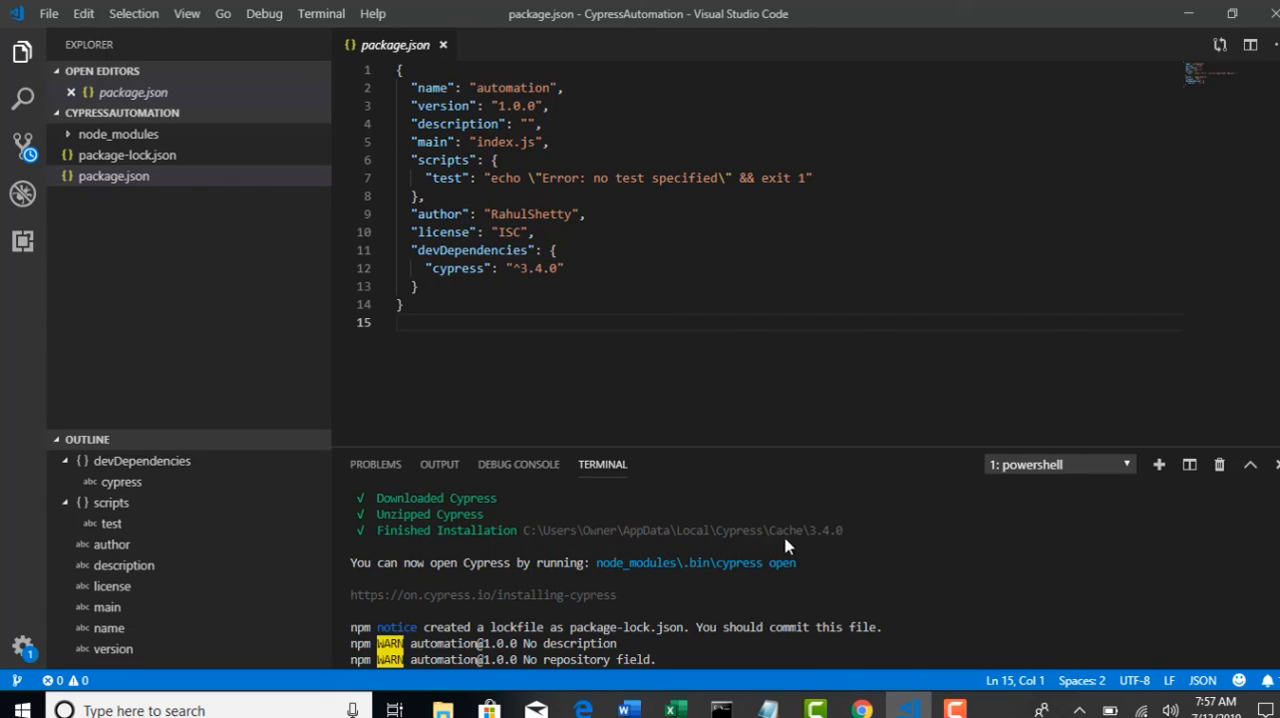